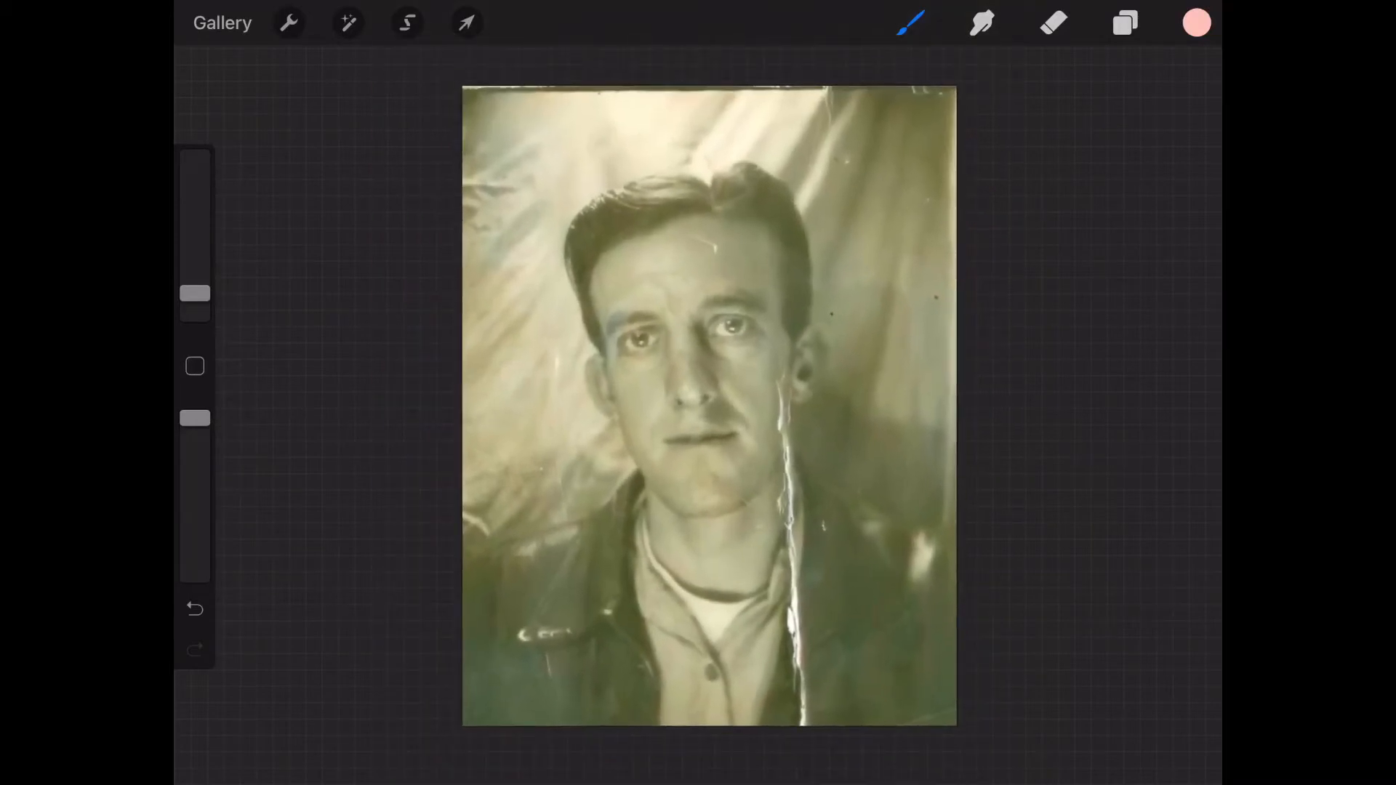
# Review the canvas information: layer count, colour profile and the 2550×3300 px, 300 DPI dimensions
pyautogui.click(288, 21)
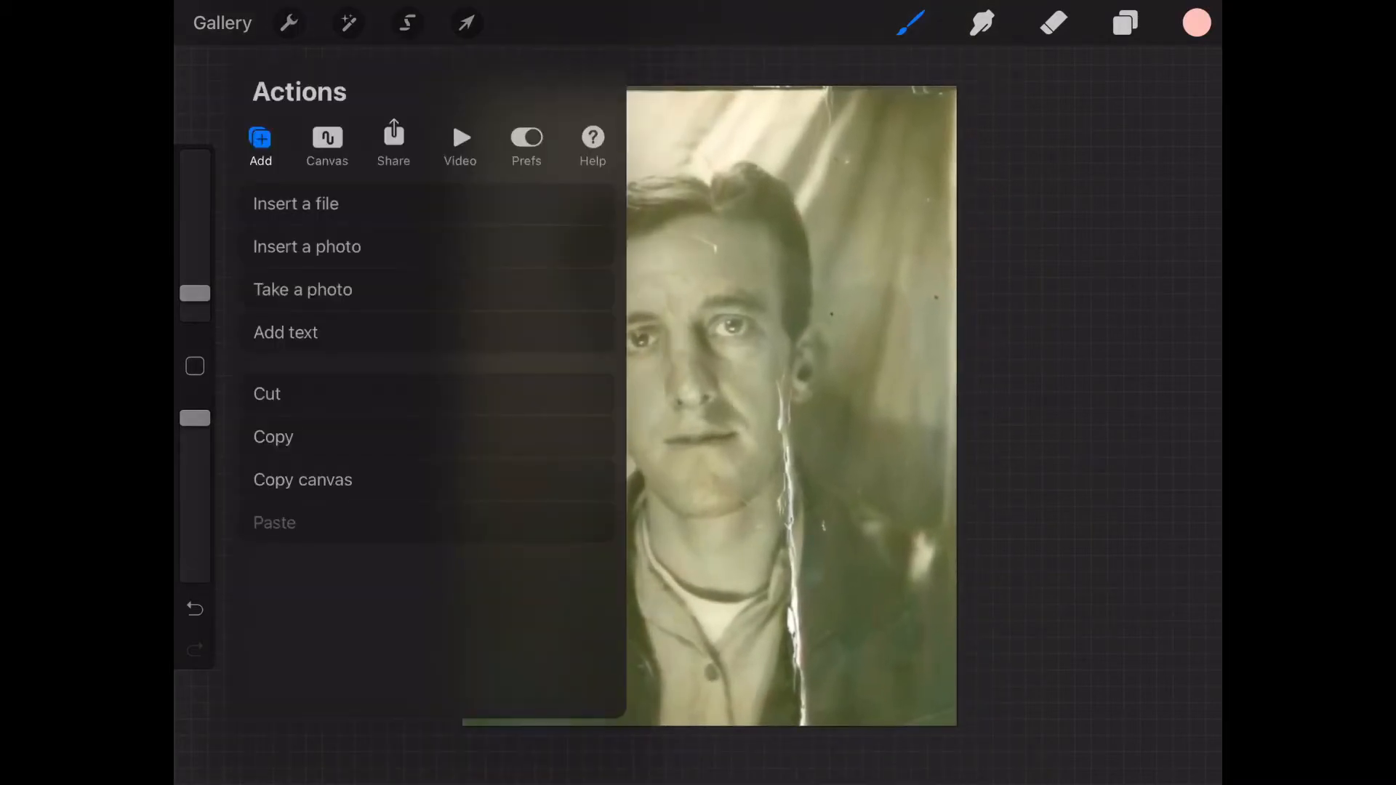
pyautogui.click(327, 142)
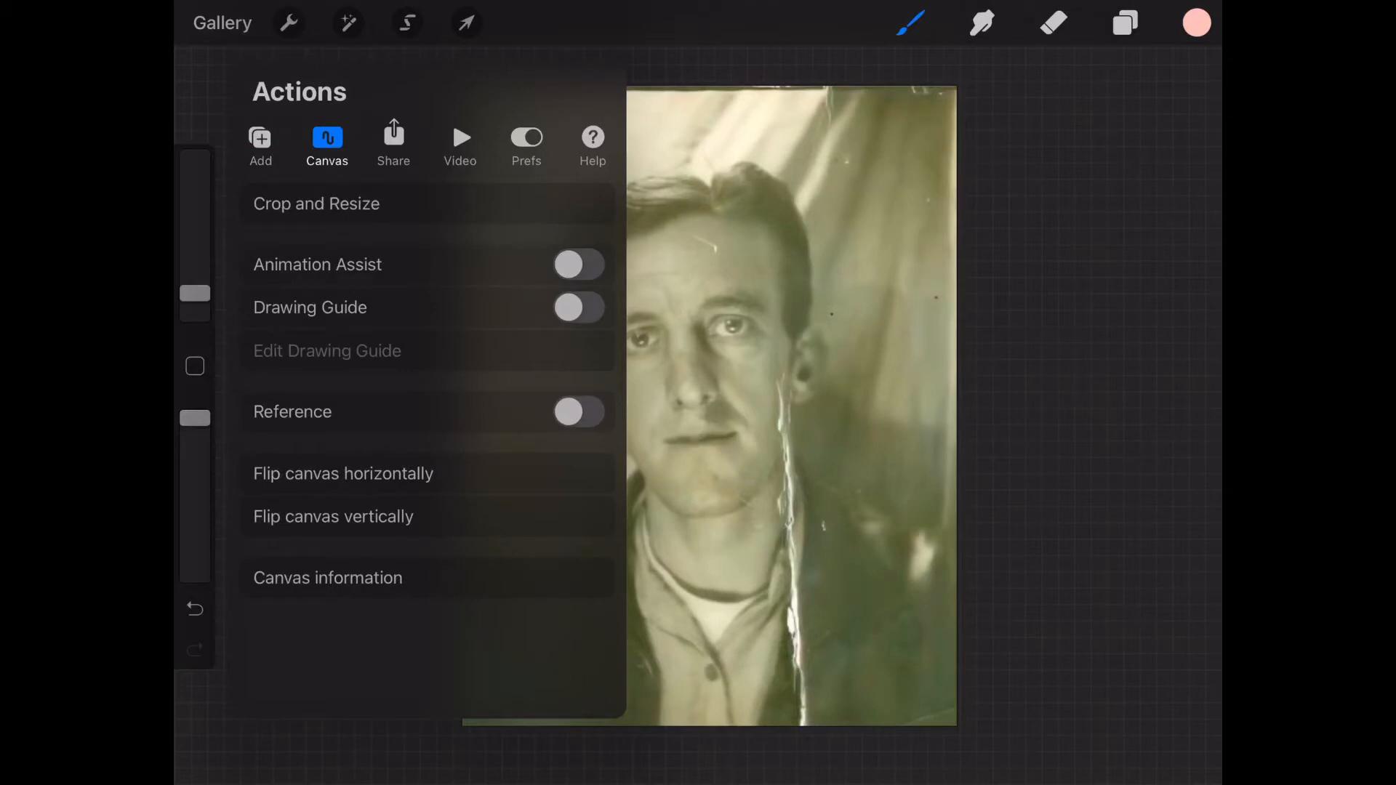
pyautogui.click(328, 577)
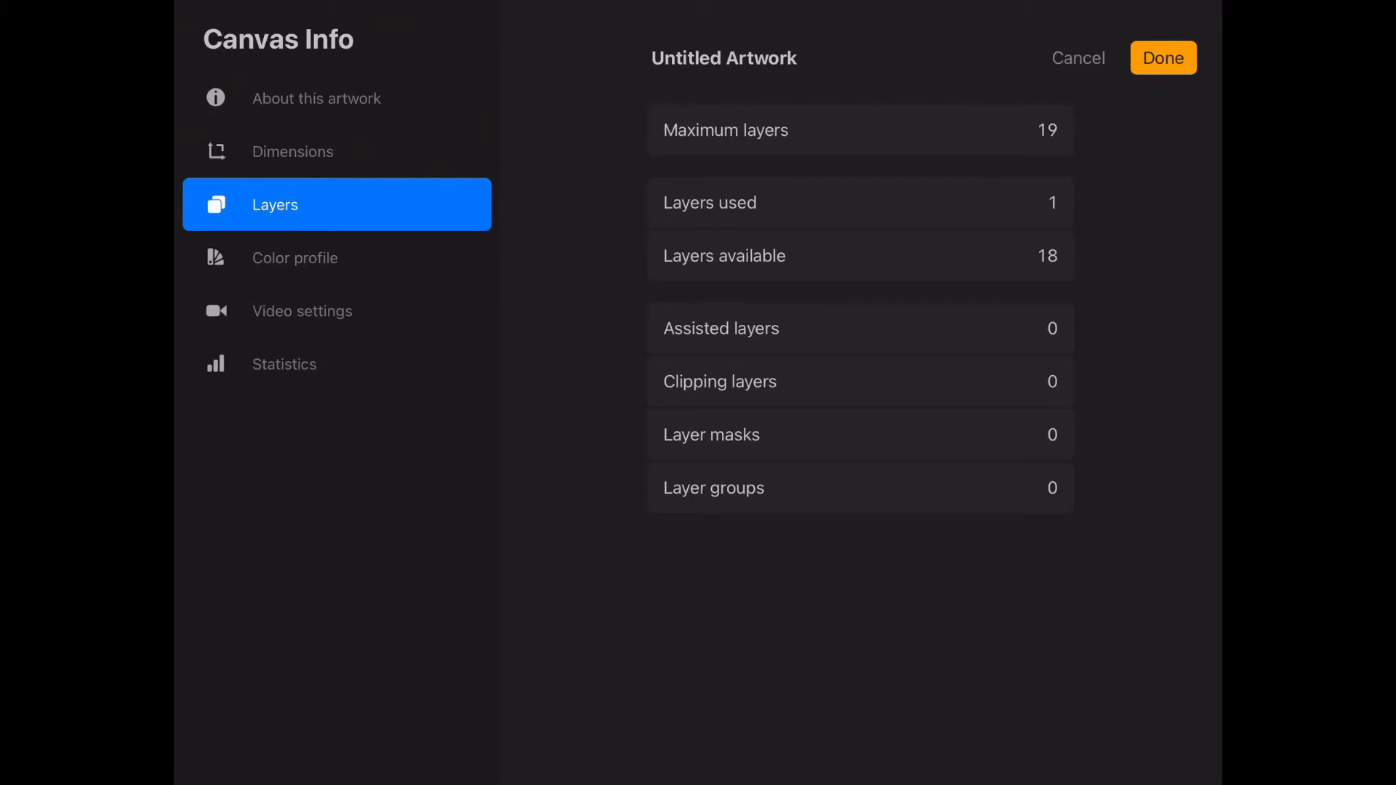
pyautogui.click(292, 152)
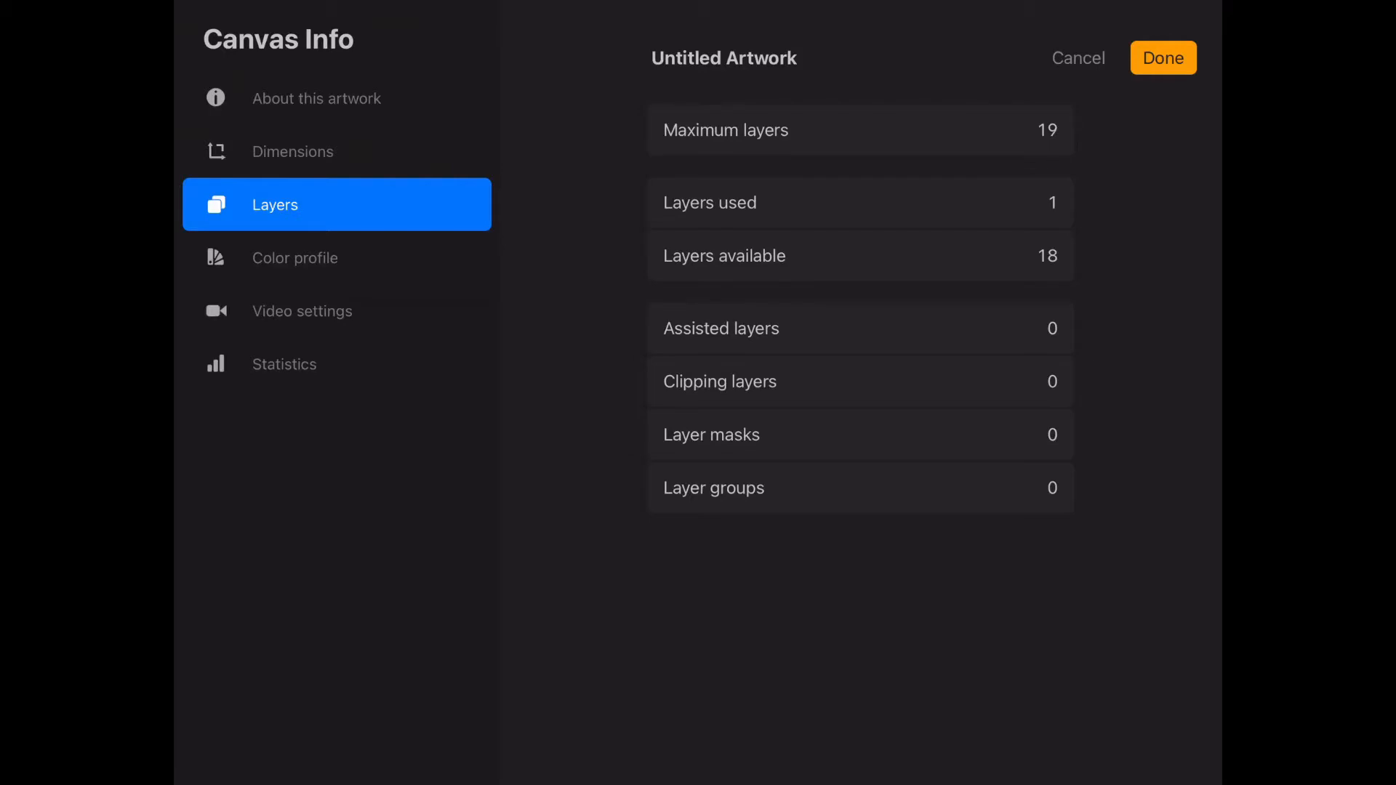
pyautogui.click(295, 257)
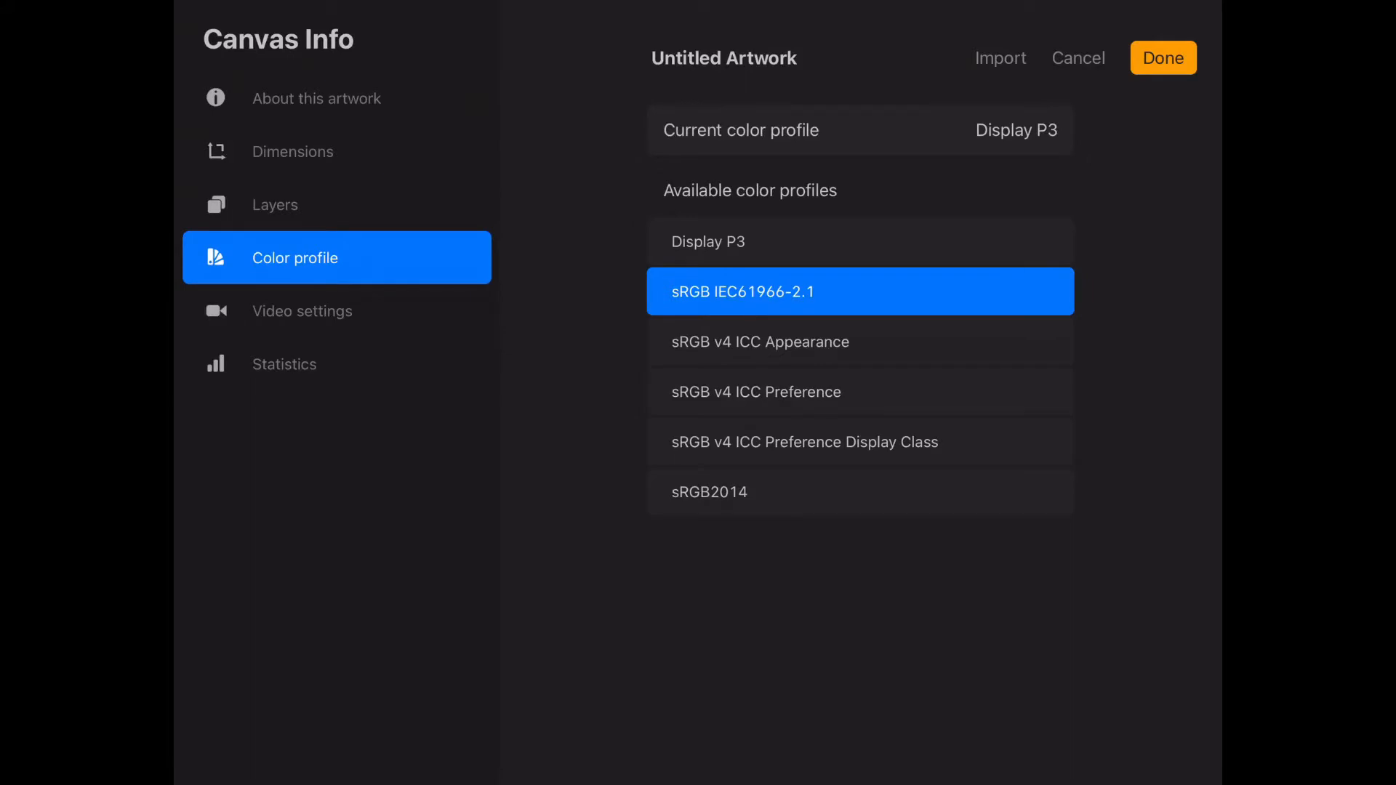
pyautogui.click(1162, 58)
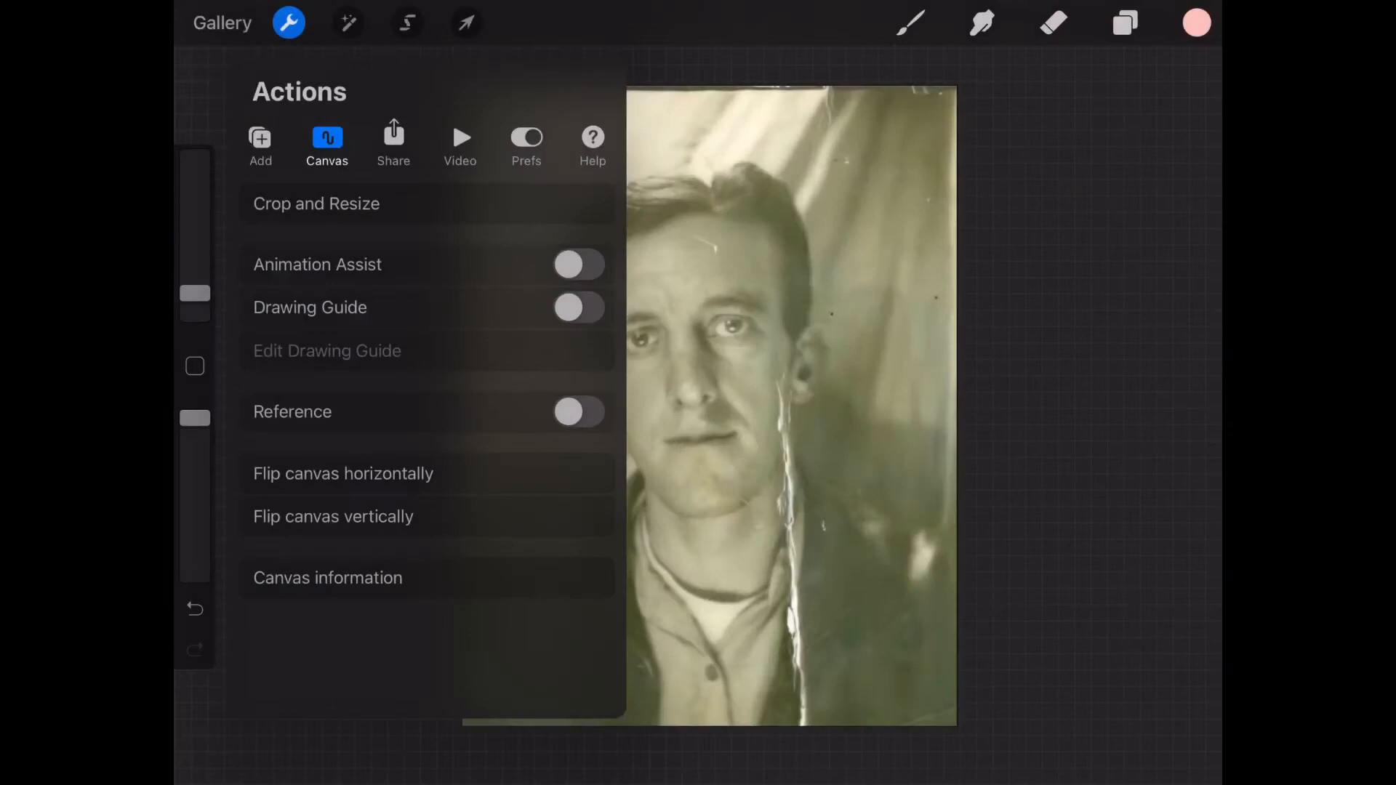
pyautogui.click(327, 578)
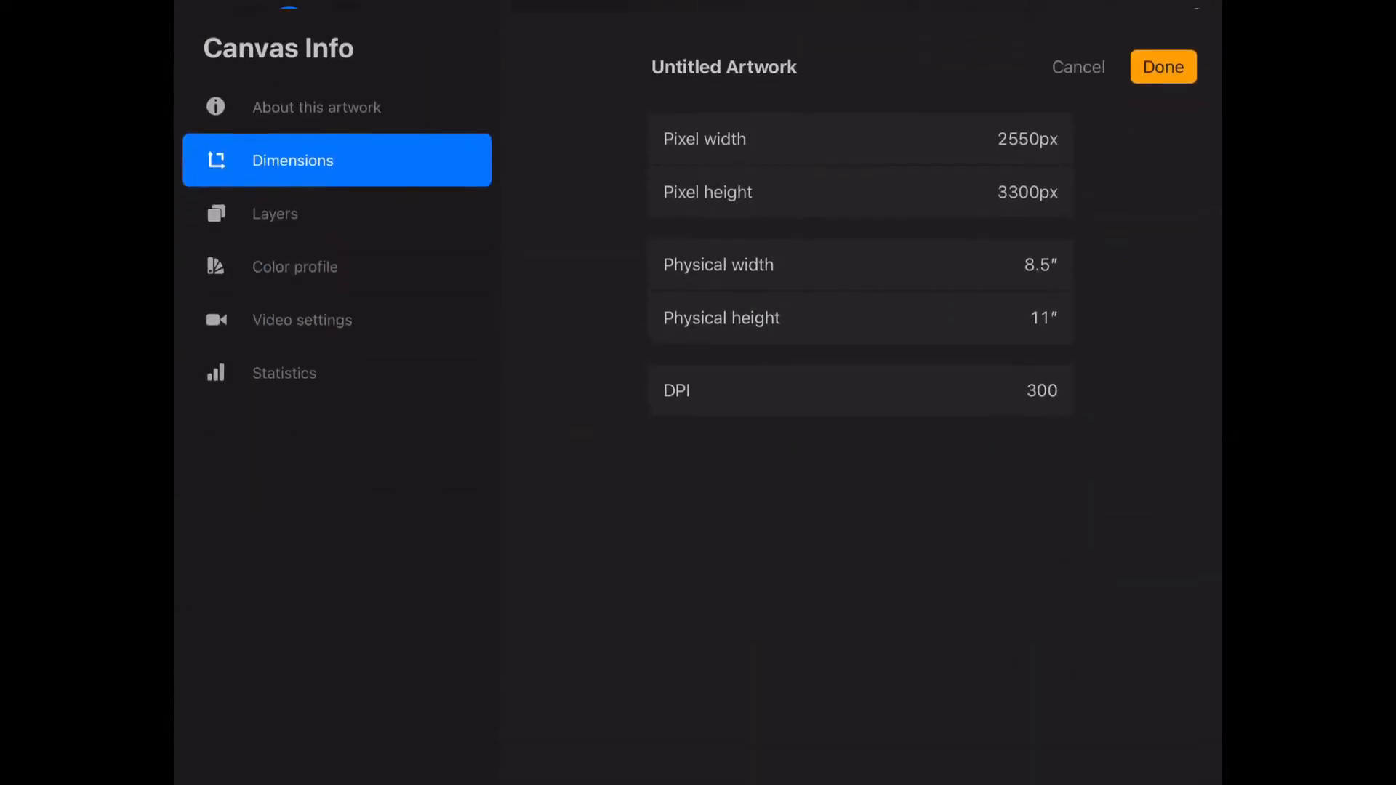
pyautogui.click(296, 257)
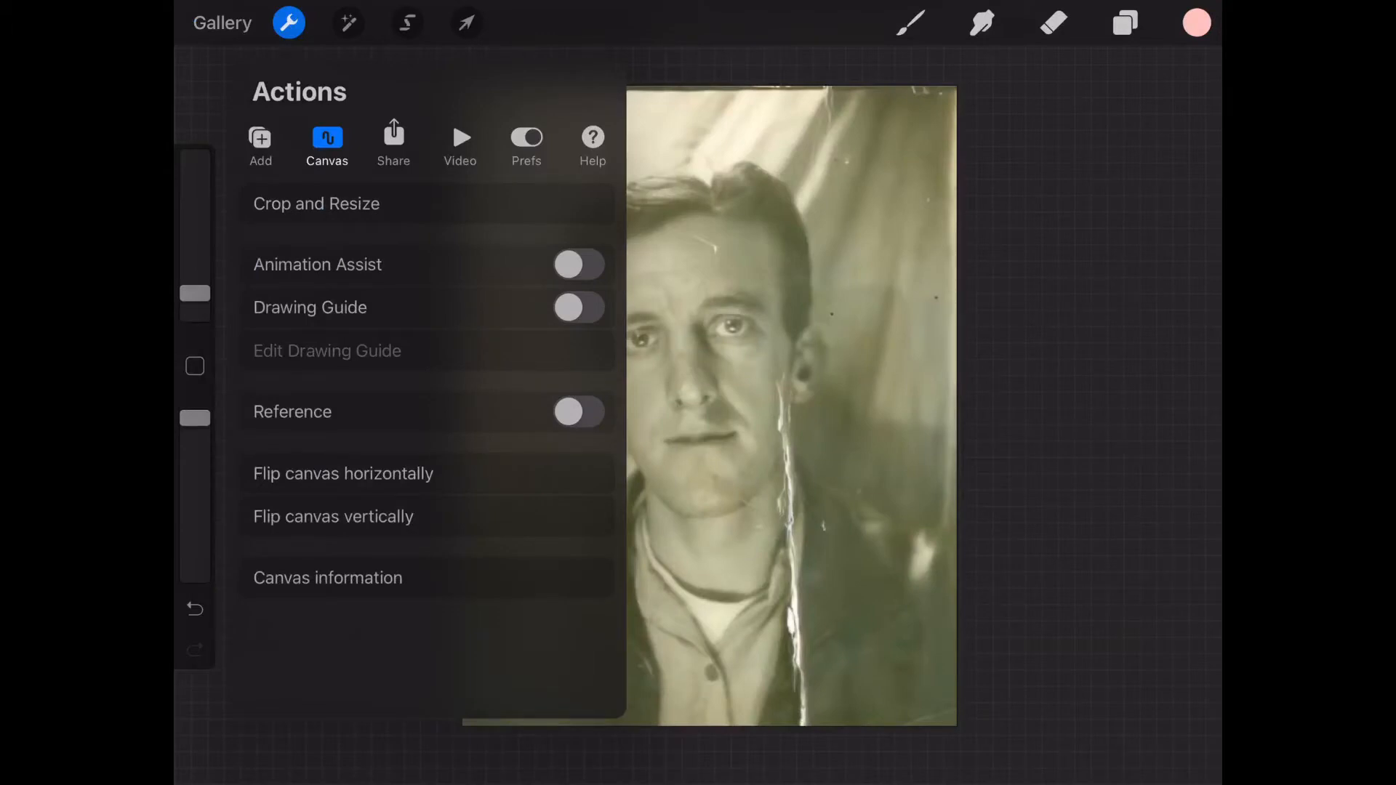
# Turn on the Reference window showing a close-up of the man's face
pyautogui.click(288, 21)
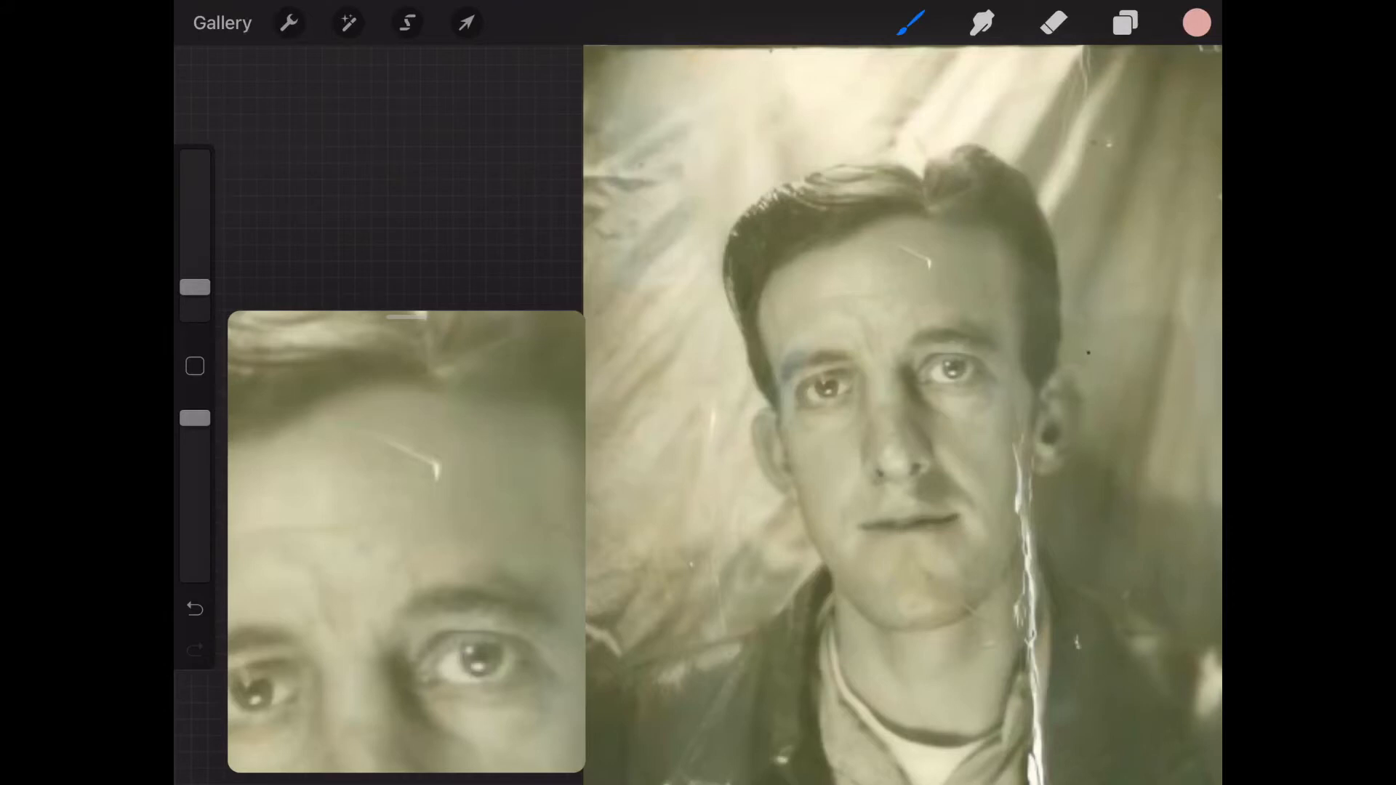
# Use the Clone adjustment to blend away the small white scratch on the man's forehead
pyautogui.click(348, 22)
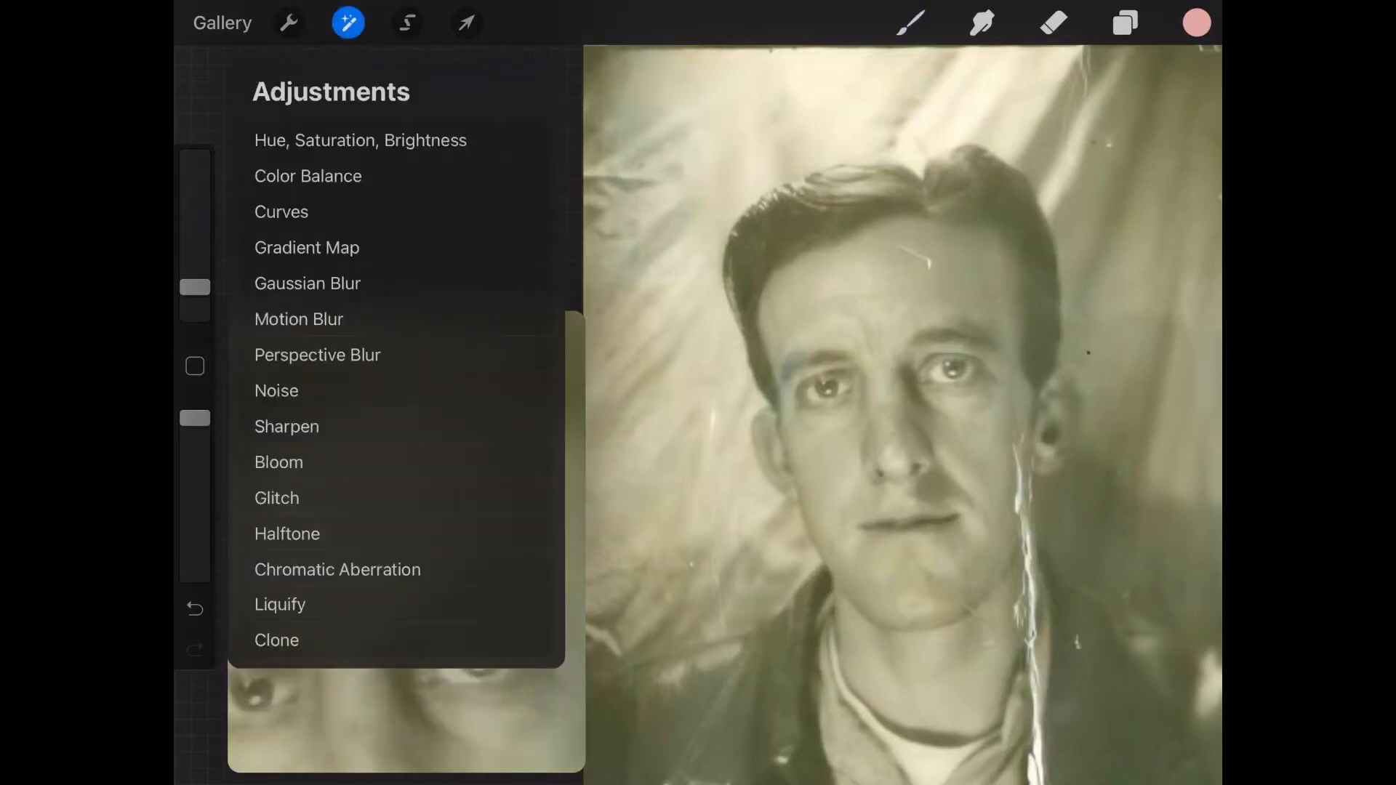
pyautogui.click(276, 640)
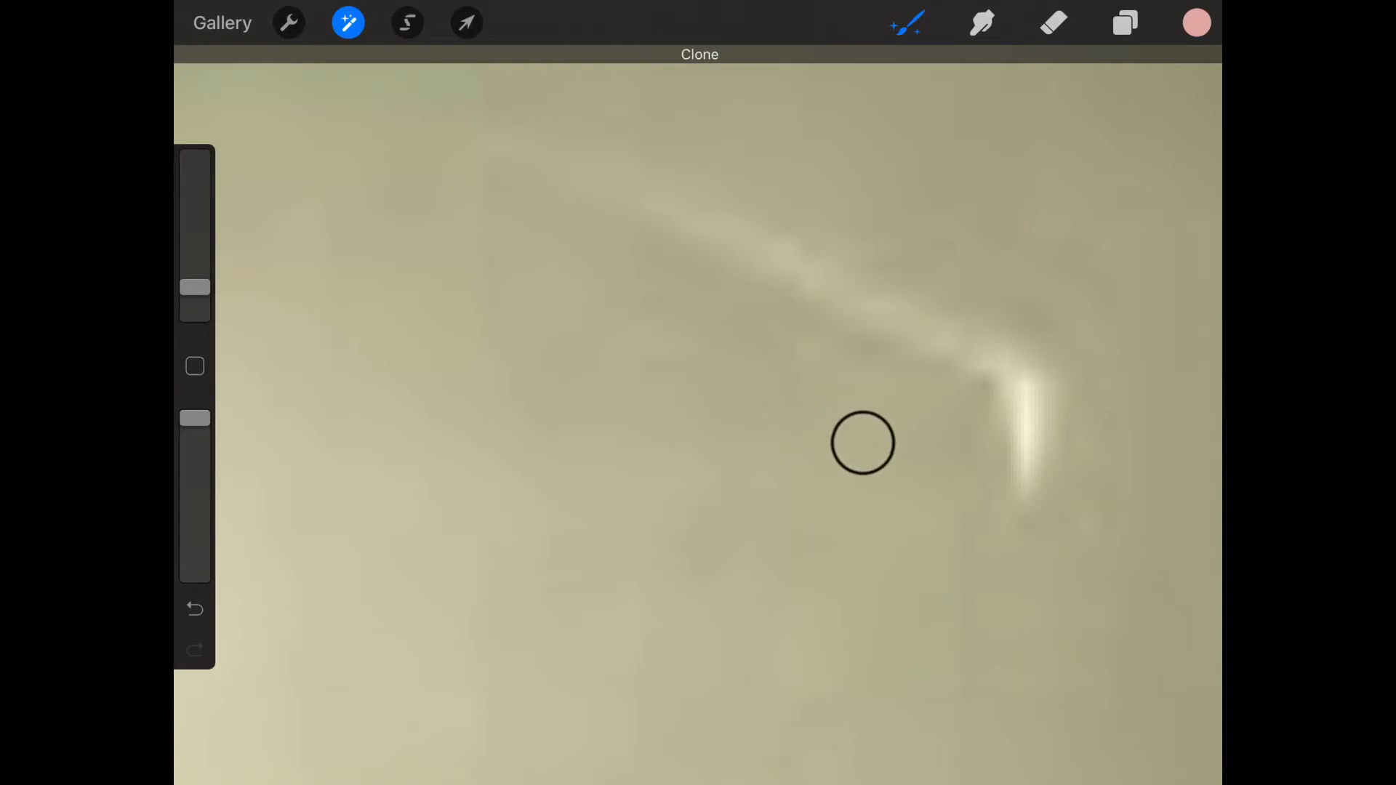
pyautogui.moveTo(863, 442); pyautogui.dragTo(897, 406)
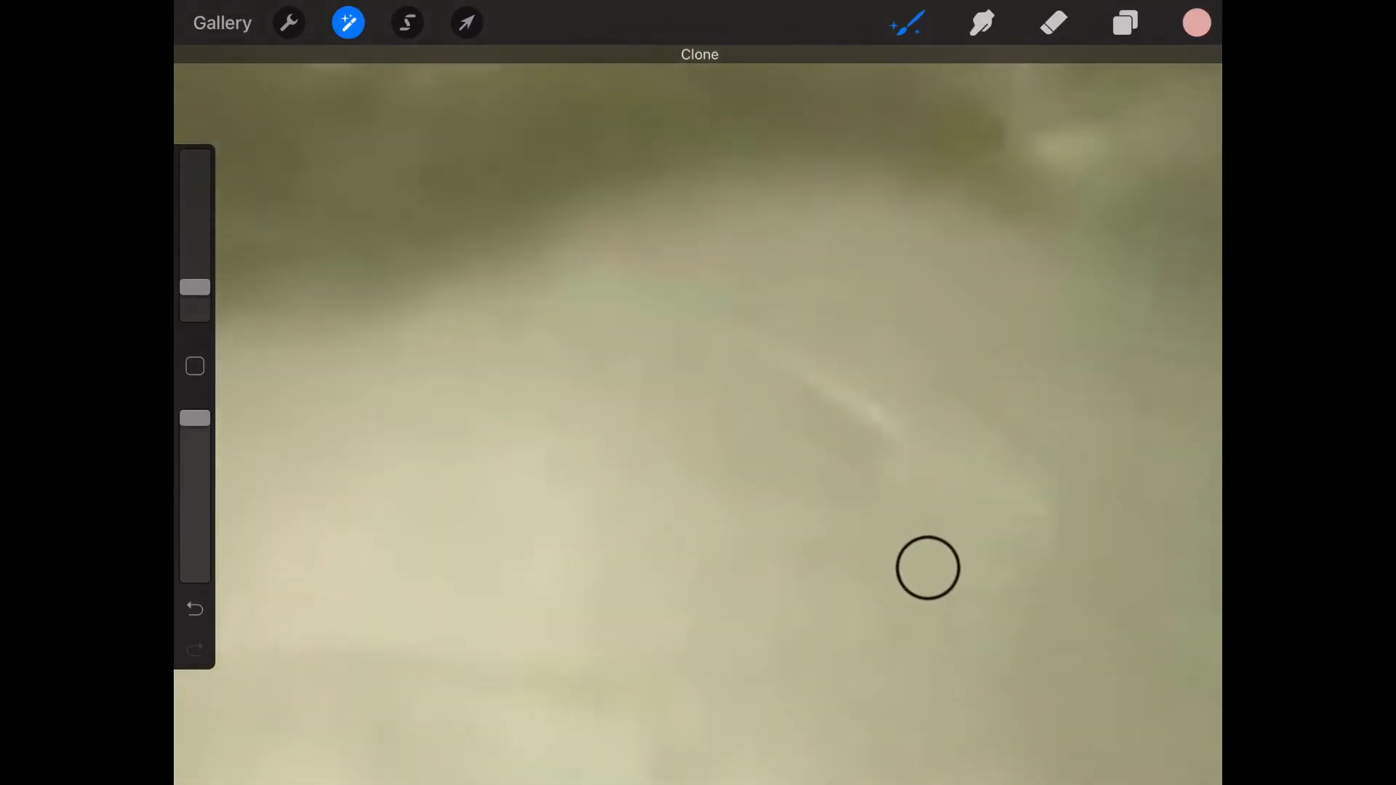
pyautogui.moveTo(928, 569); pyautogui.dragTo(713, 454)
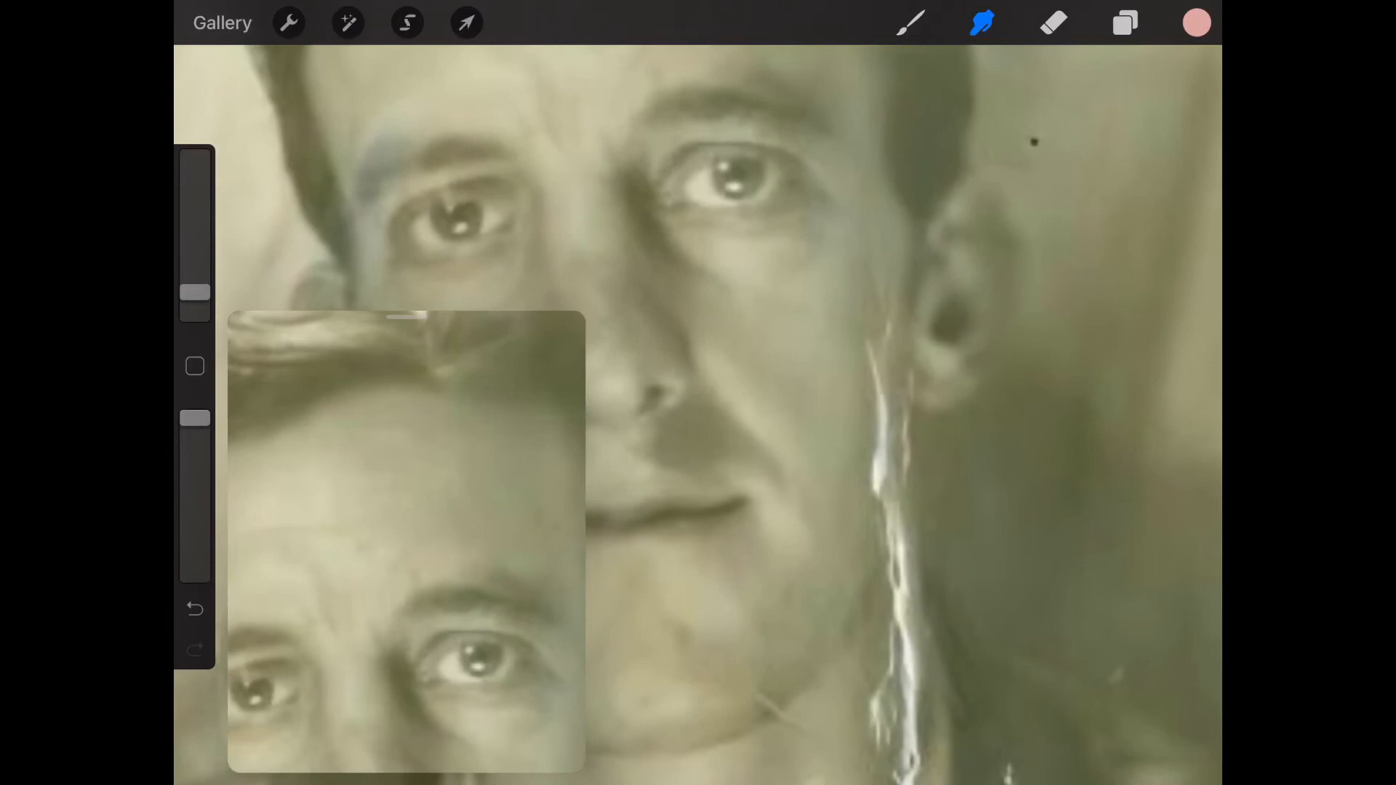
# Clone over the upper run of the white crease beside and below the man's ear
pyautogui.click(347, 22)
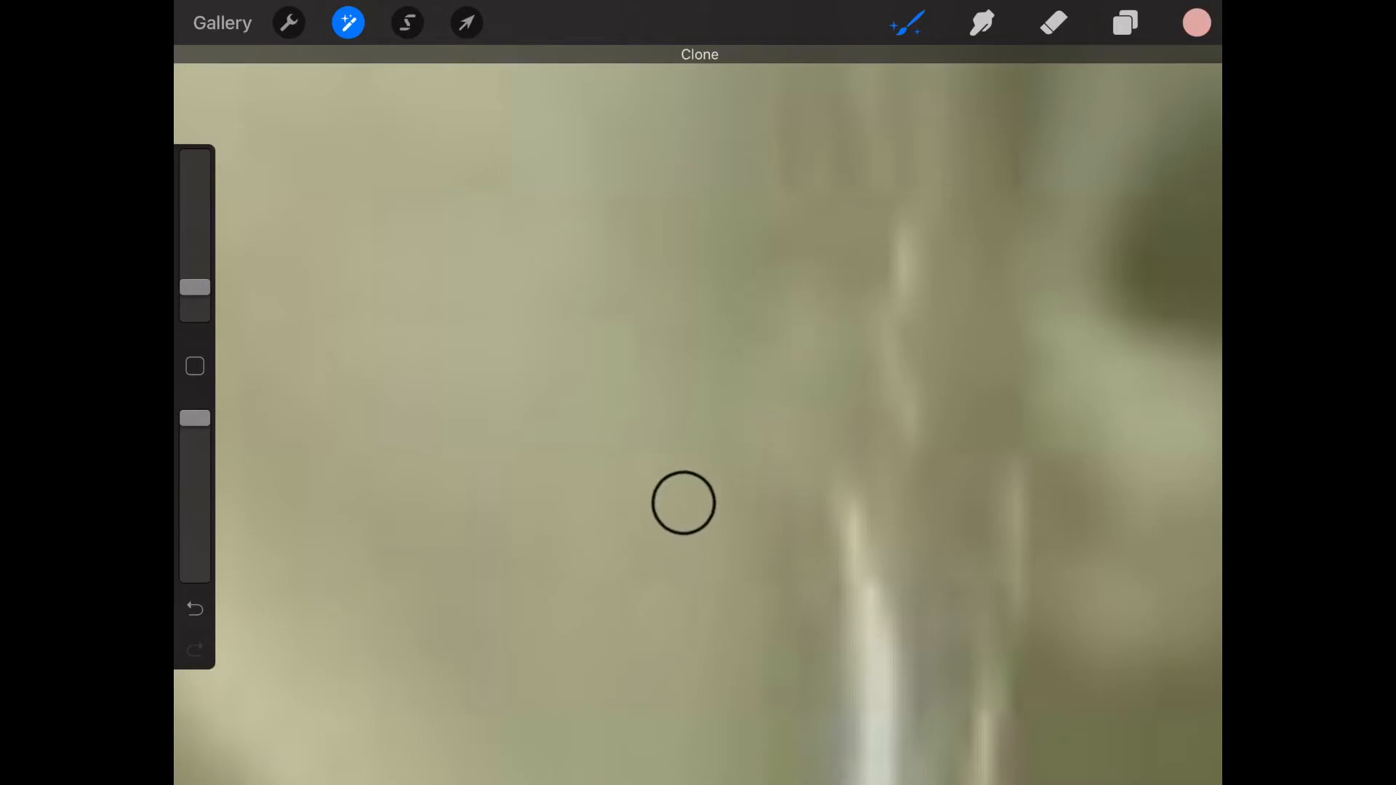
pyautogui.moveTo(683, 503); pyautogui.dragTo(745, 466)
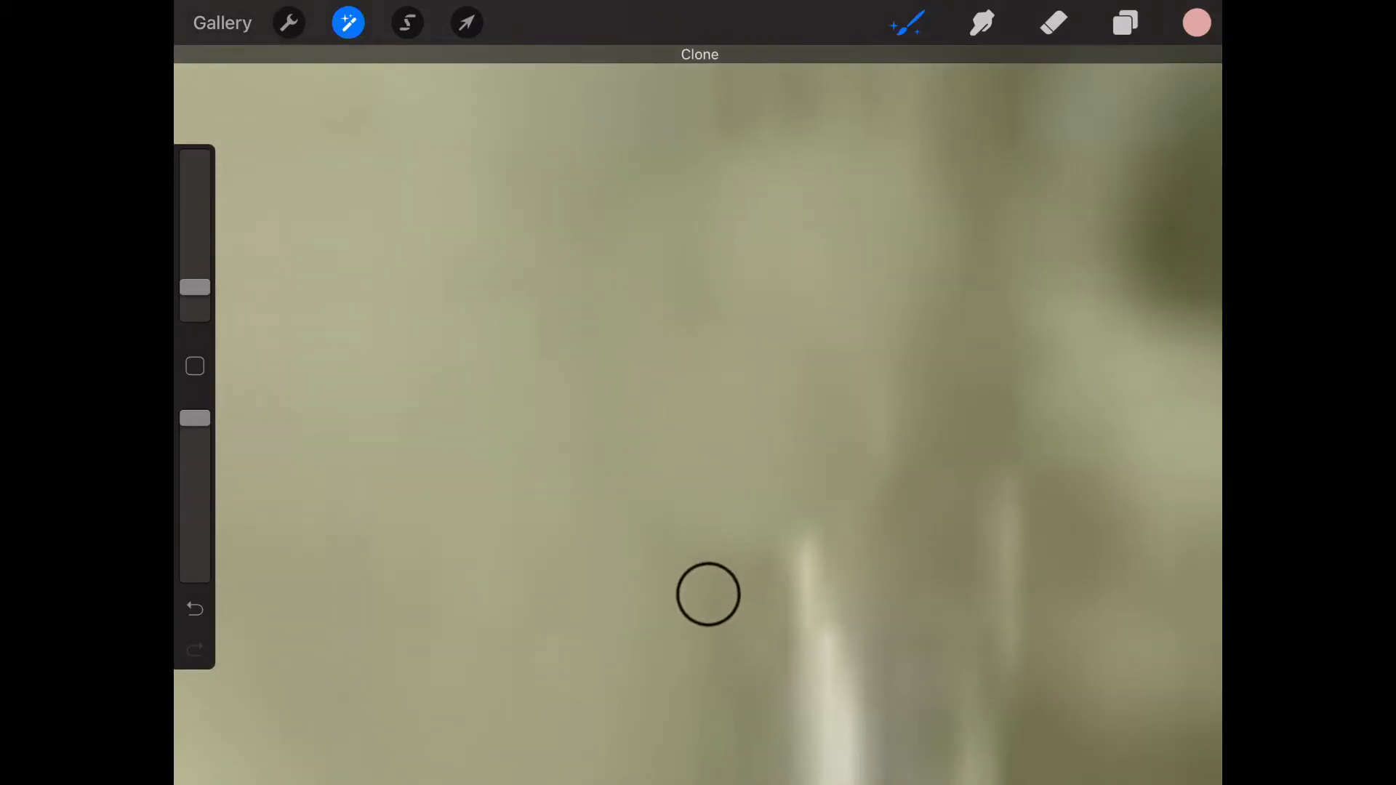
pyautogui.moveTo(708, 595); pyautogui.dragTo(708, 546)
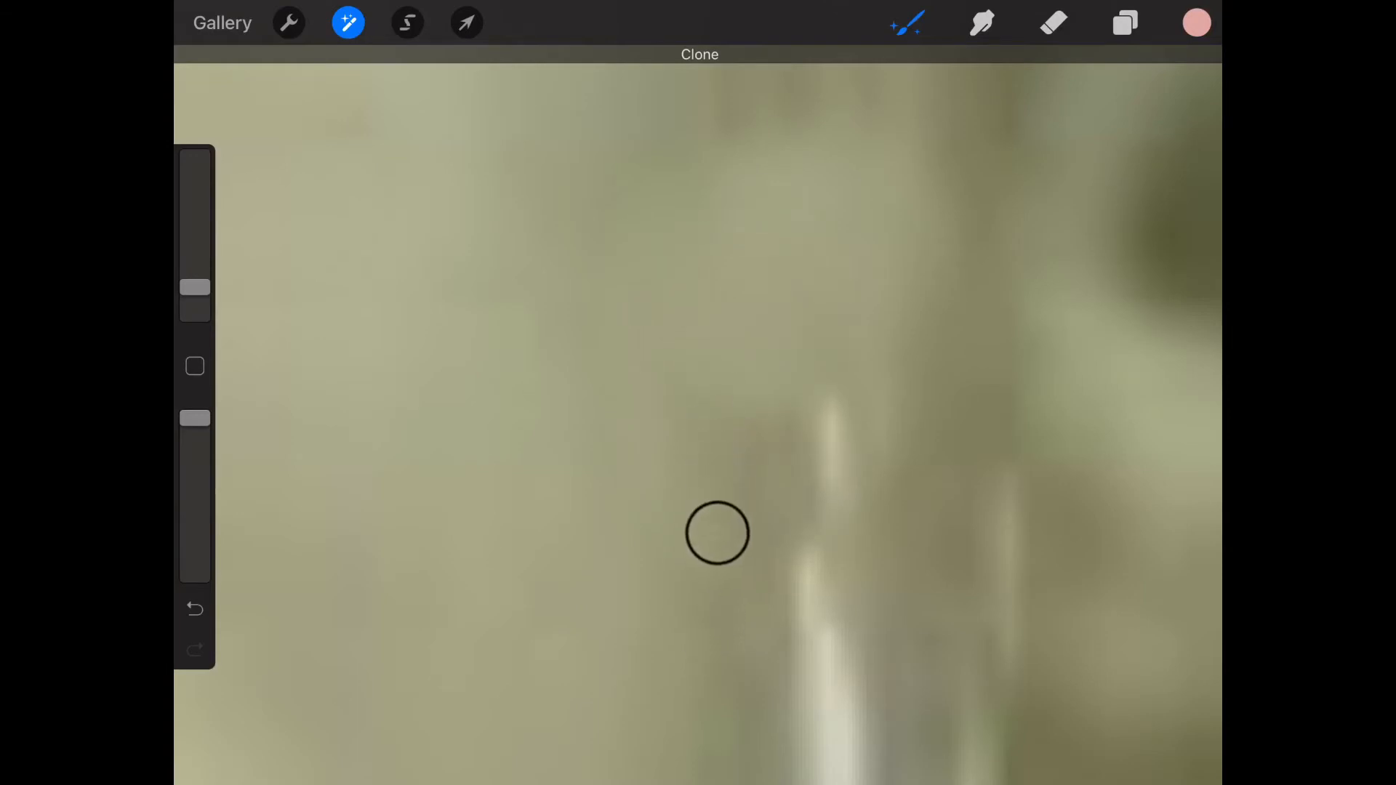
pyautogui.moveTo(717, 534); pyautogui.dragTo(714, 489)
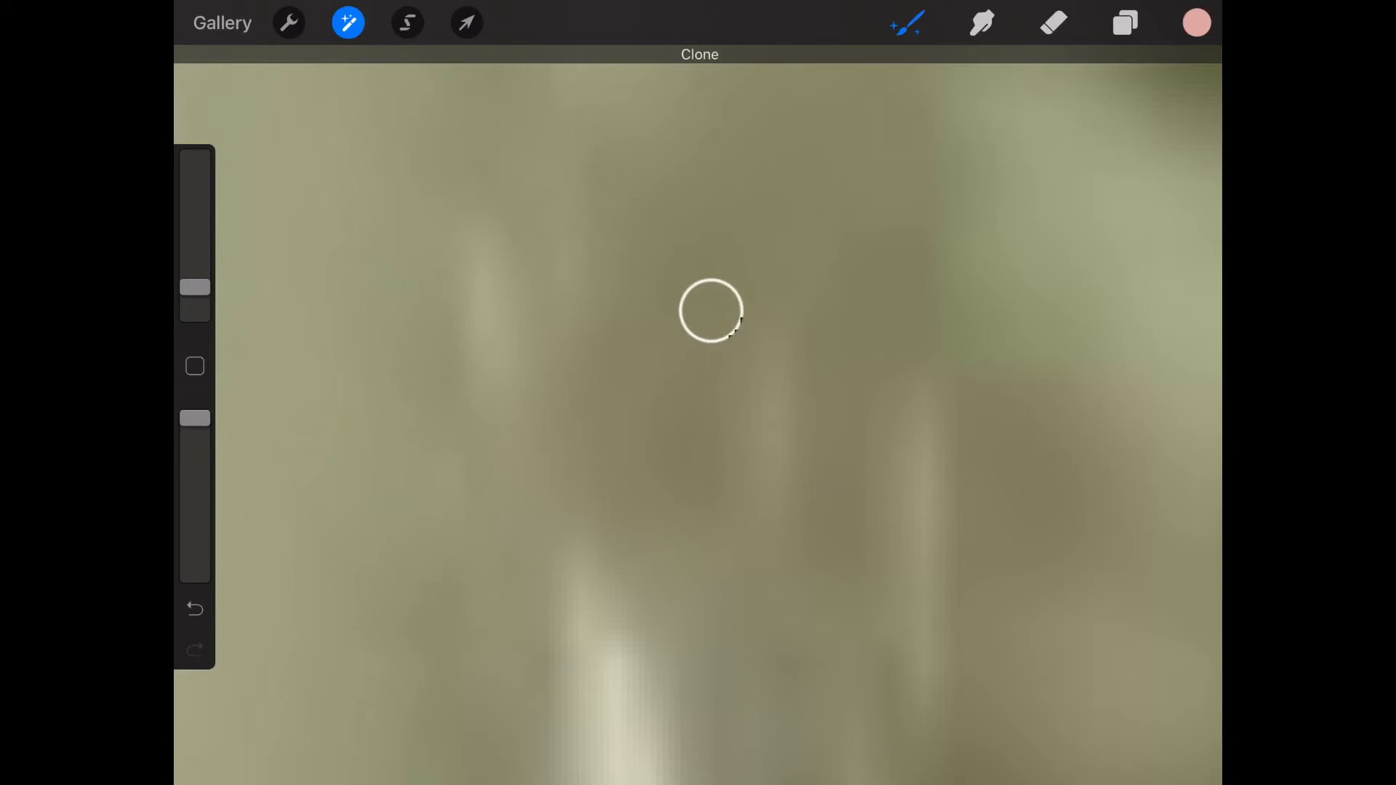
pyautogui.moveTo(711, 309); pyautogui.dragTo(787, 224)
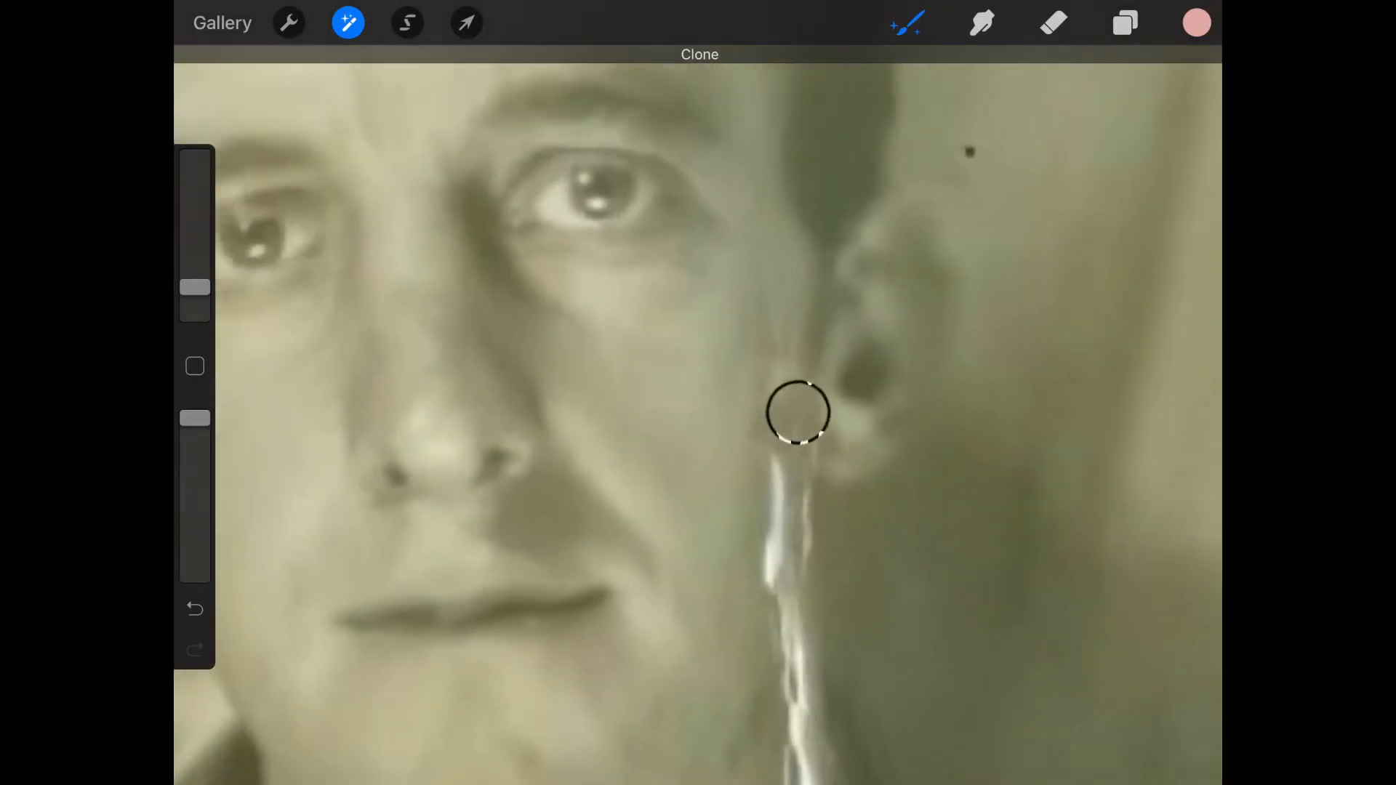
pyautogui.click(348, 22)
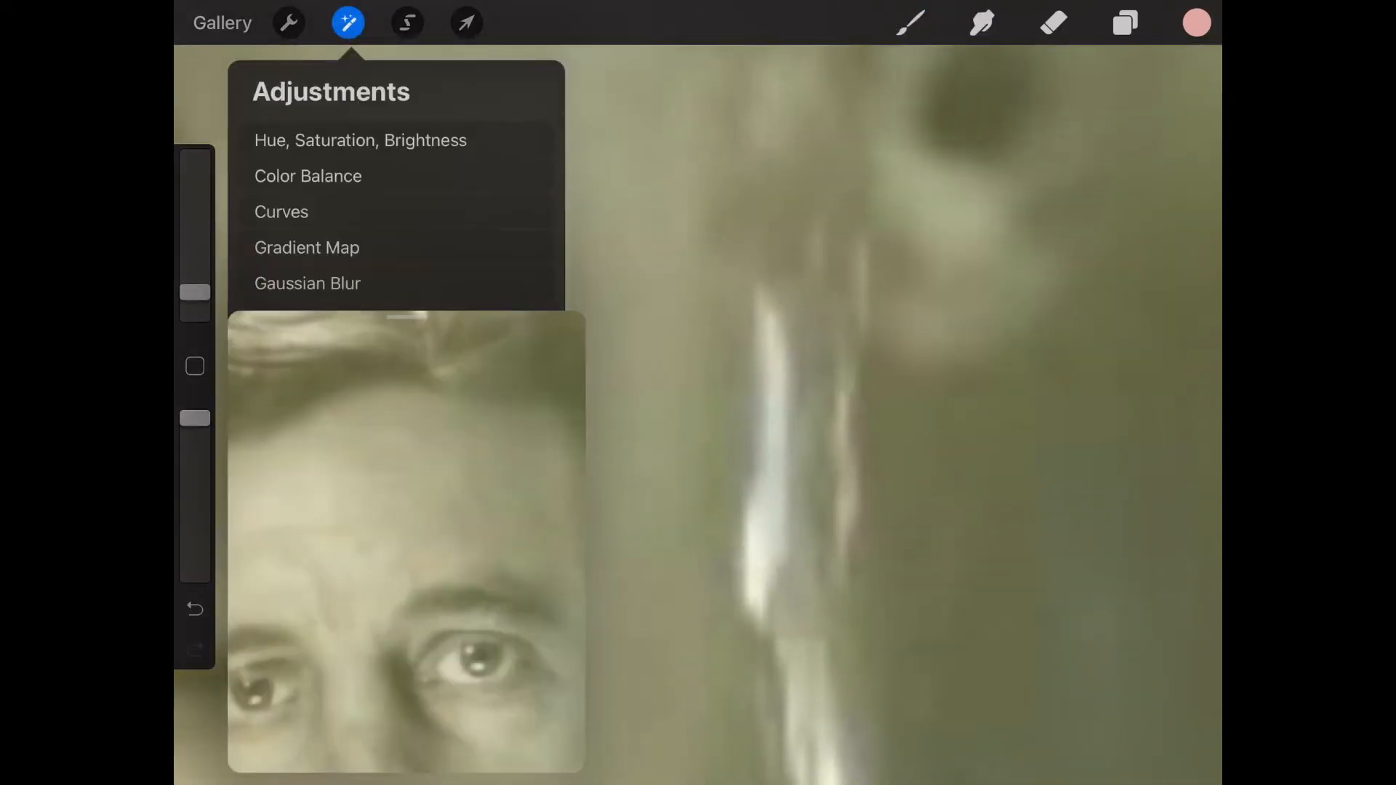
# Leave the adjustments and rotate the canvas upright to view the whole portrait
pyautogui.click(347, 22)
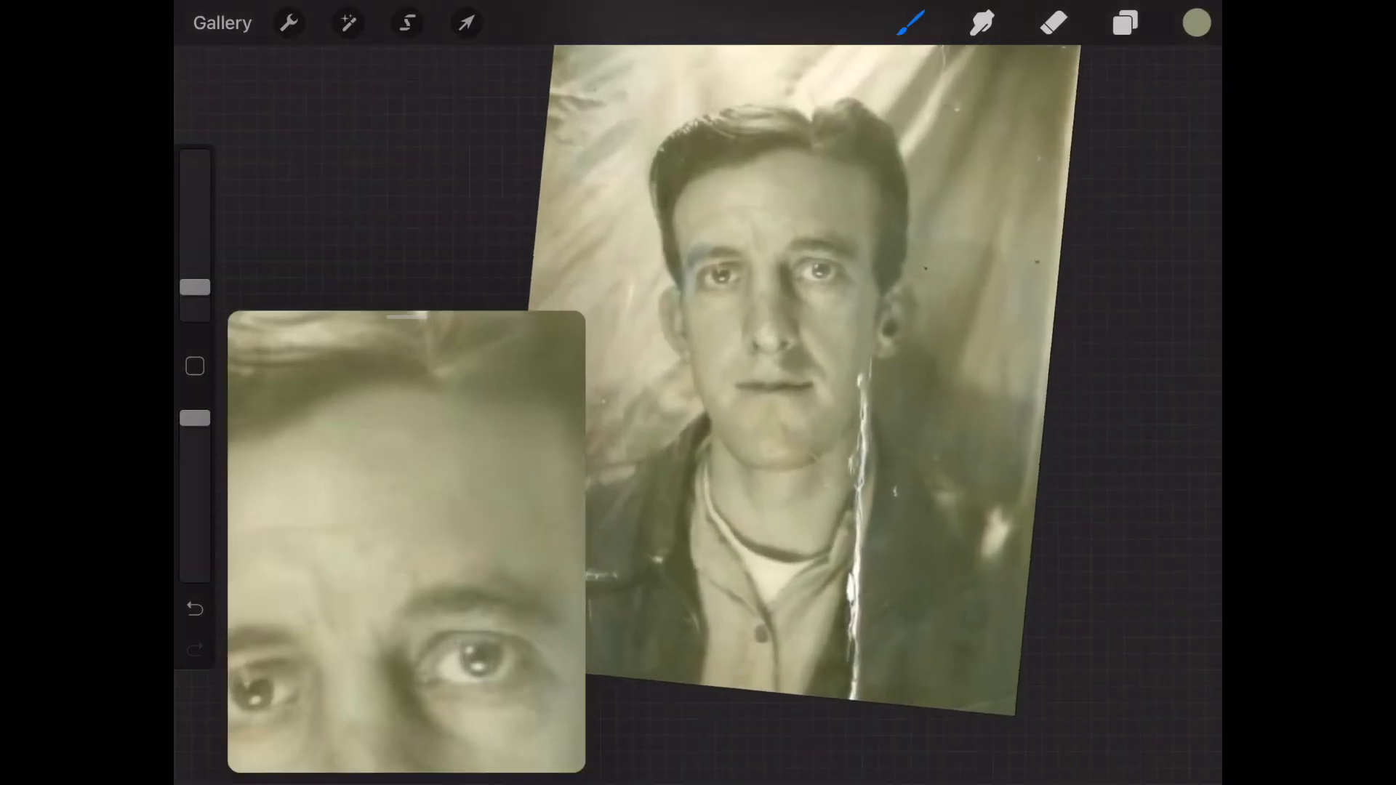
pyautogui.moveTo(828, 355); pyautogui.dragTo(828, 355)
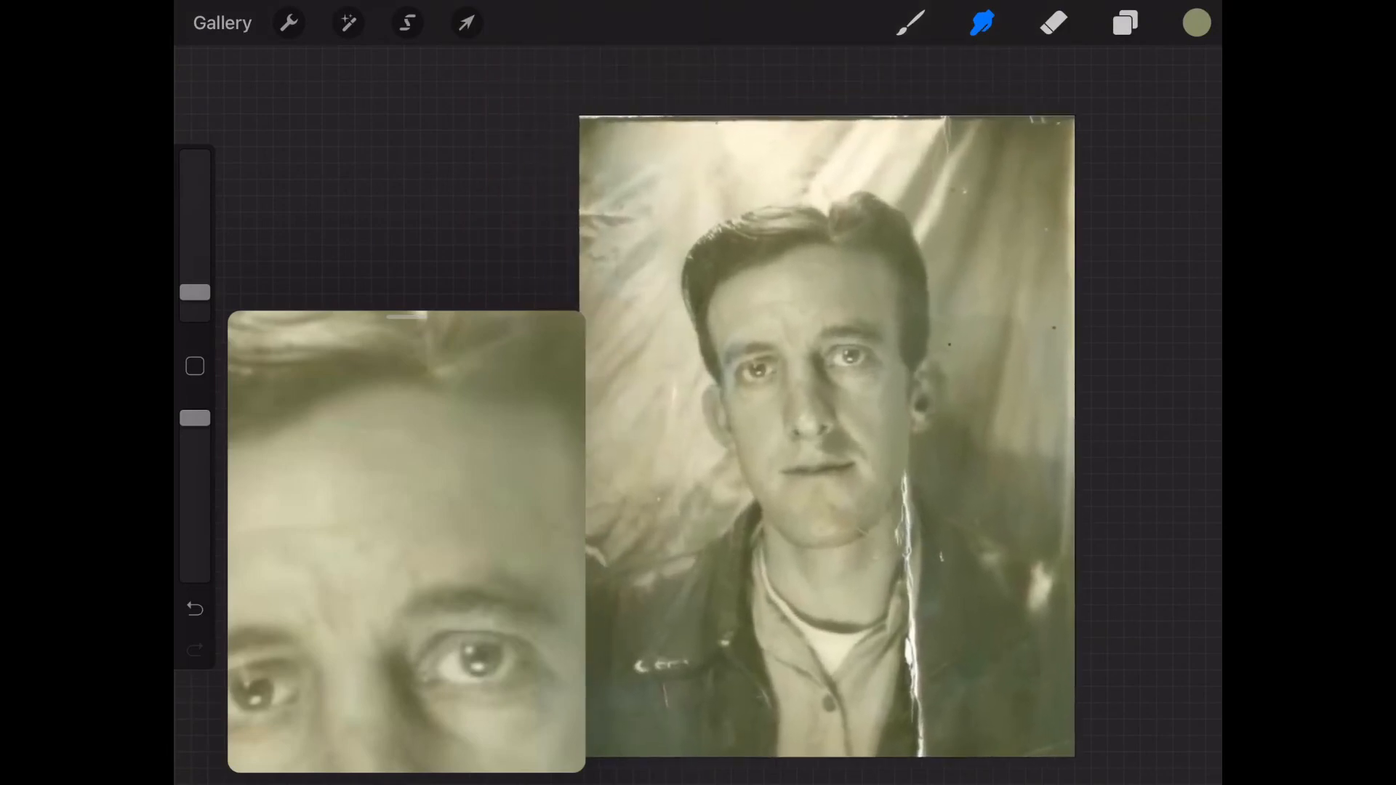
# Clone away the crease where it crosses the jaw, below the ear and along the neck
pyautogui.click(348, 22)
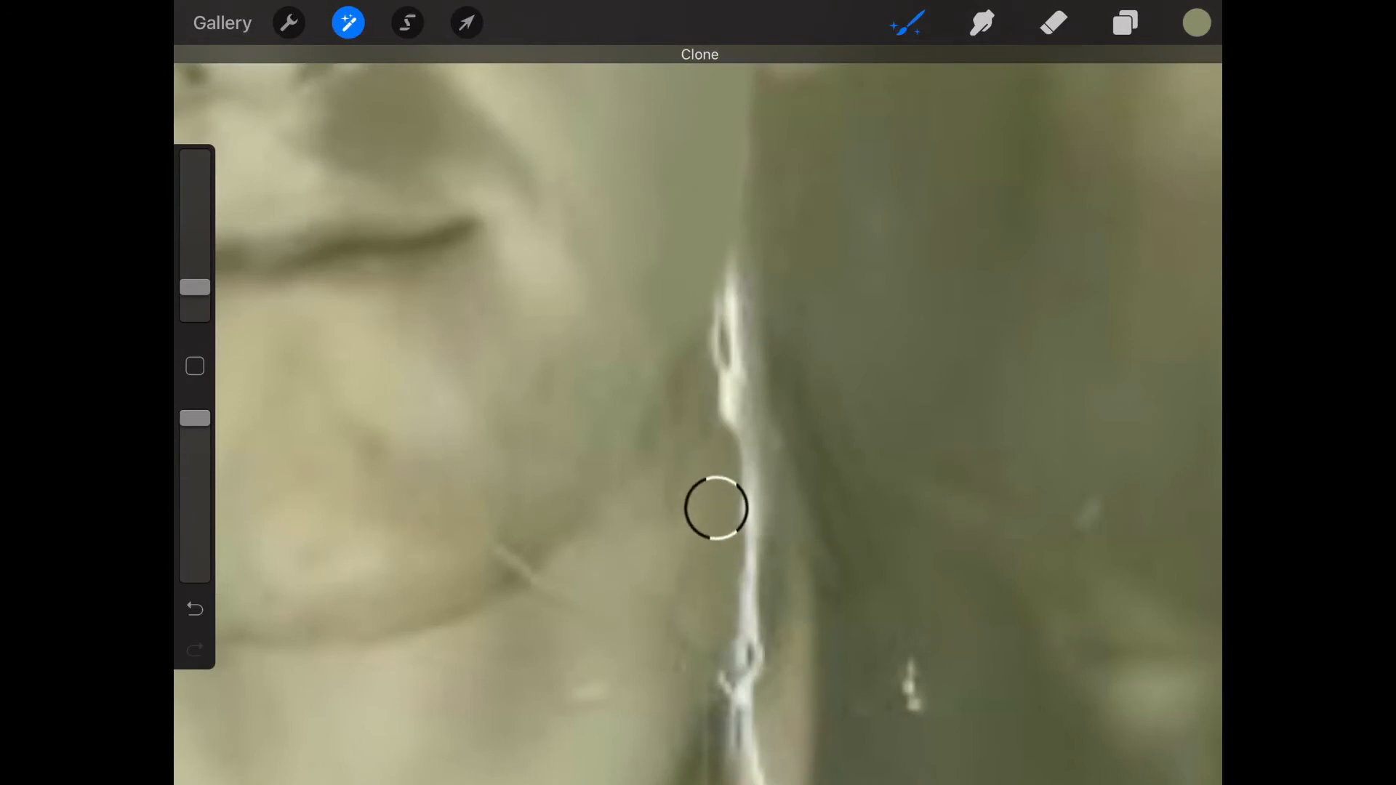
pyautogui.moveTo(717, 507); pyautogui.dragTo(688, 466)
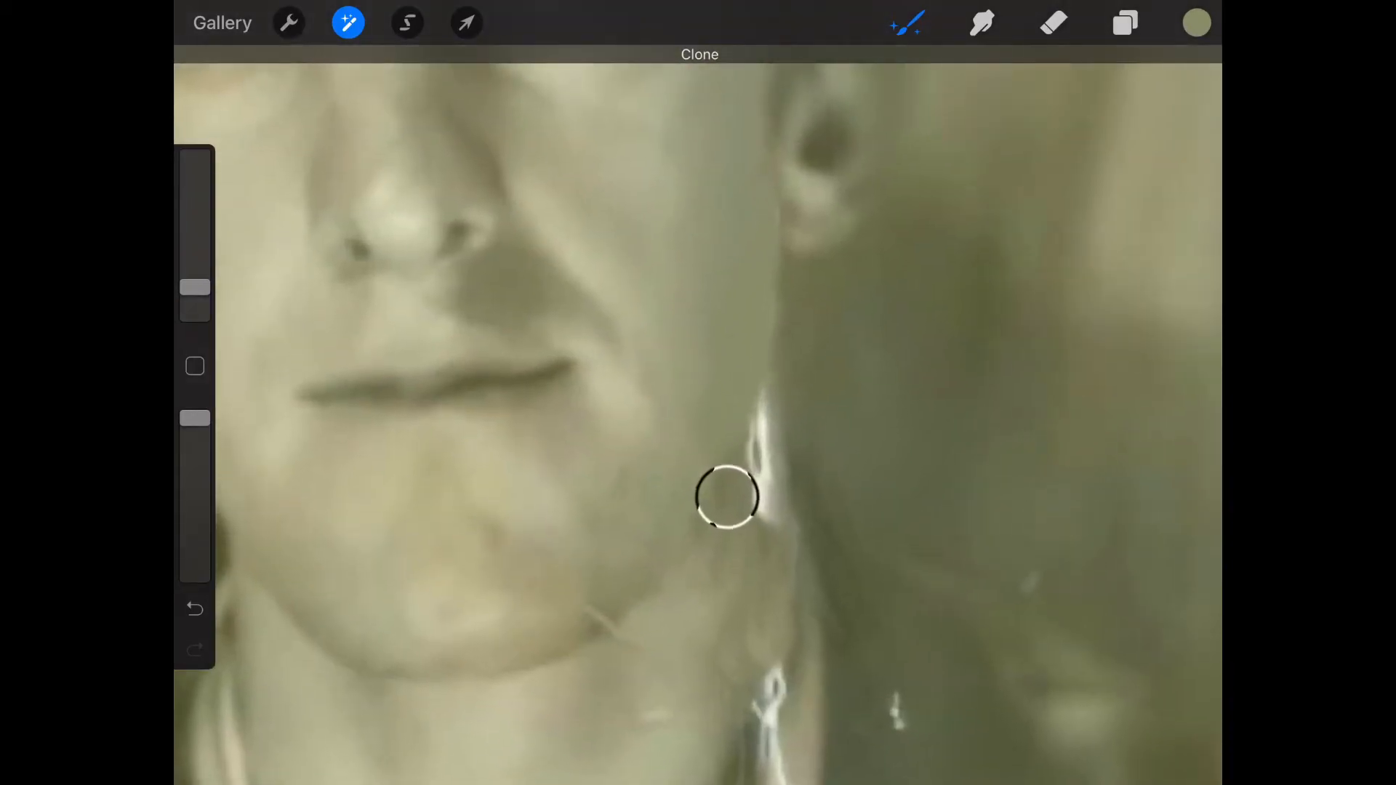
pyautogui.moveTo(726, 496); pyautogui.dragTo(725, 566)
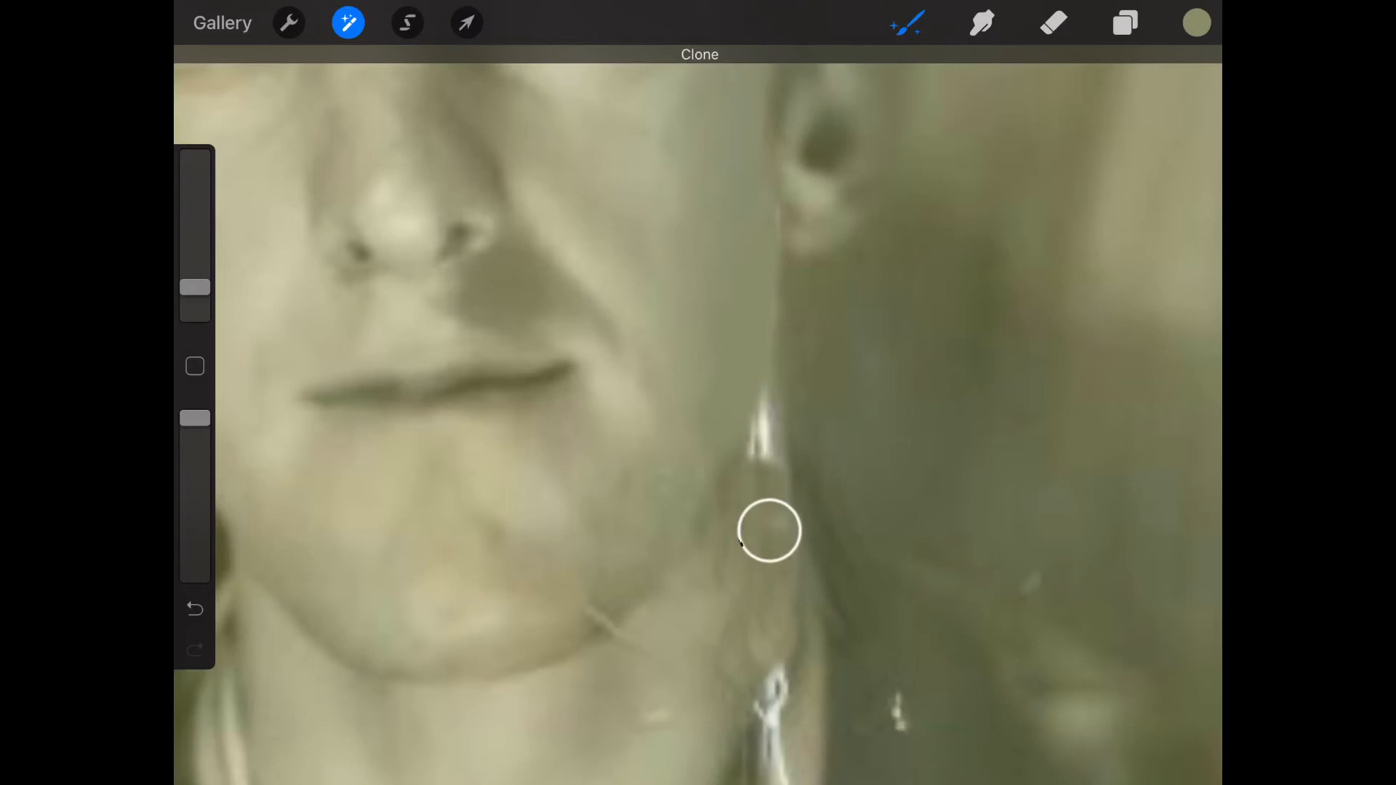
pyautogui.moveTo(771, 533); pyautogui.dragTo(767, 509)
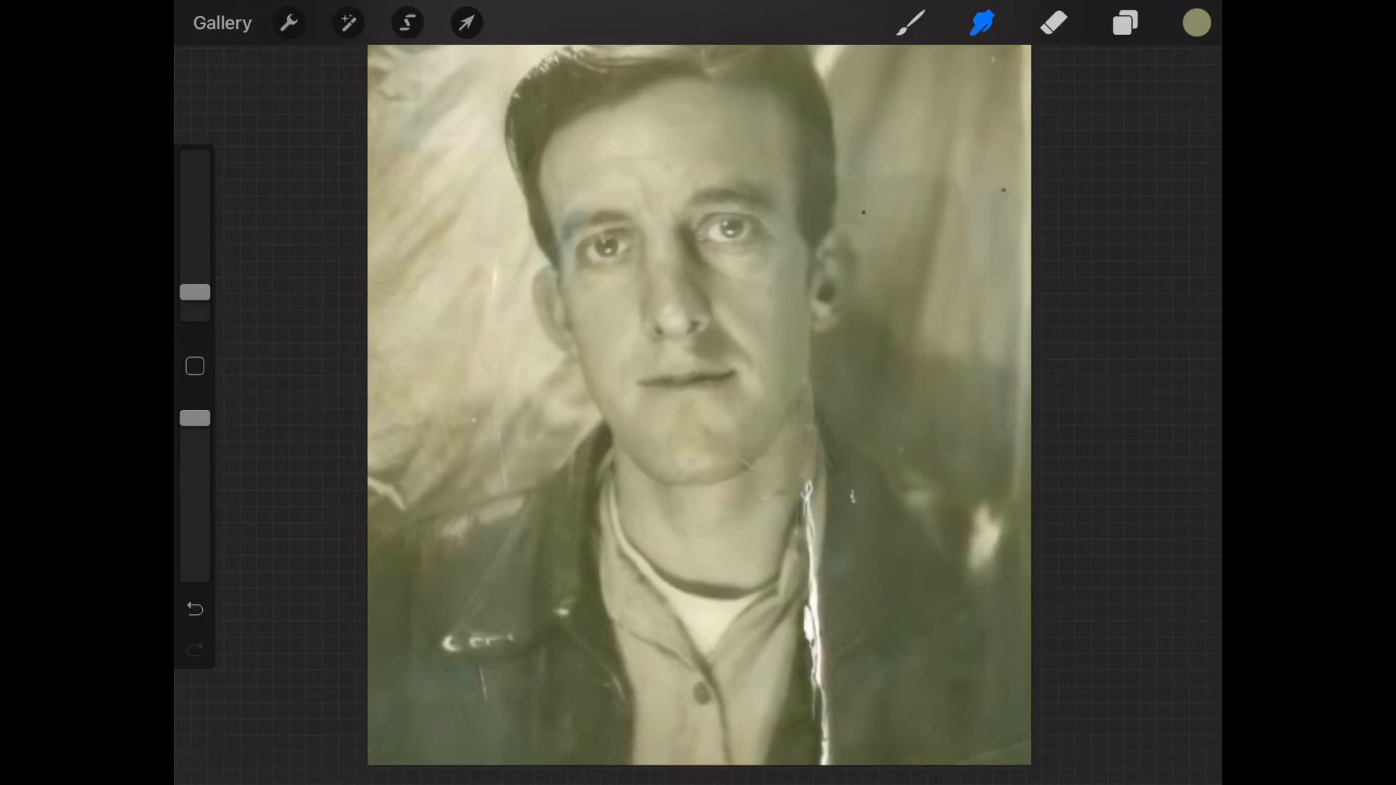
# Trace a freehand selection enclosing the left jacket collar along its inner and outer edges
pyautogui.click(407, 22)
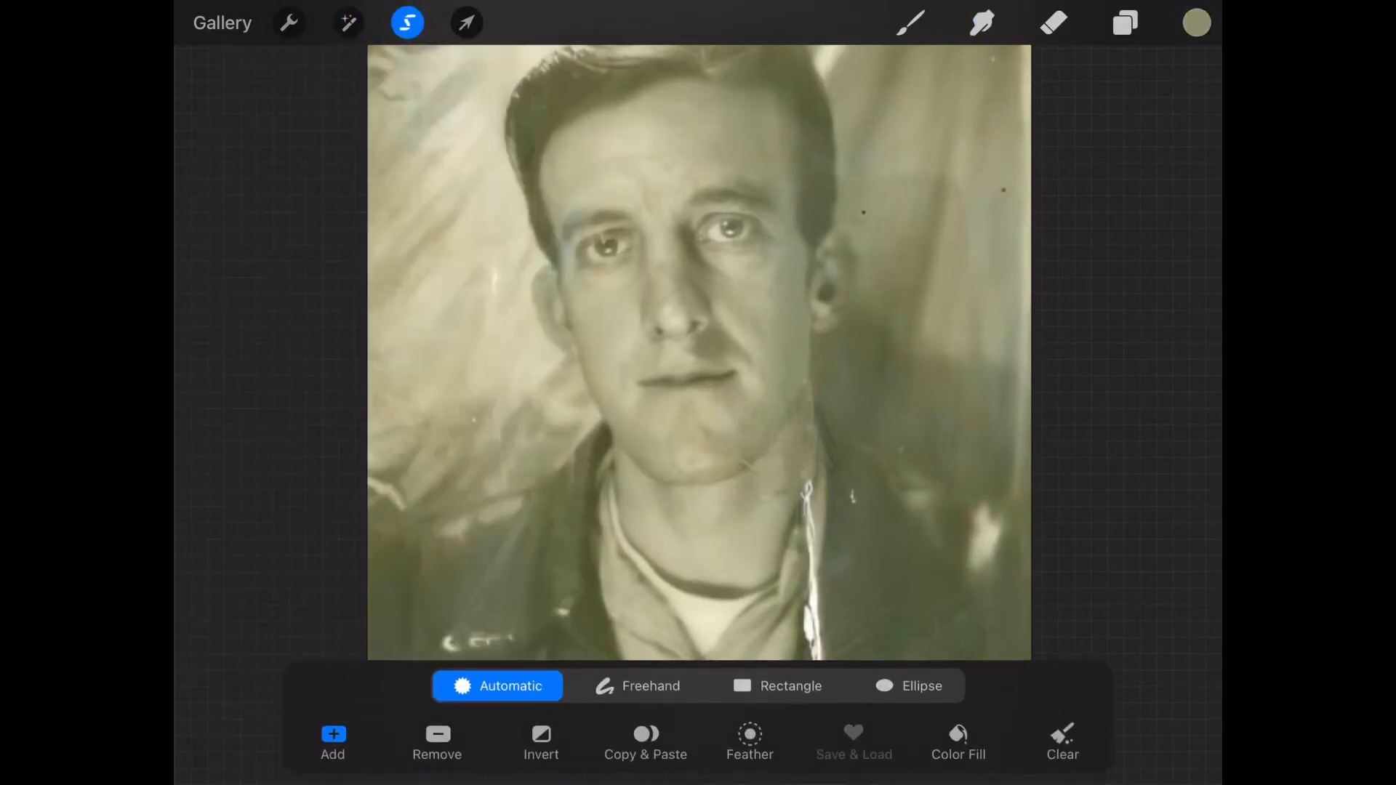
pyautogui.click(637, 685)
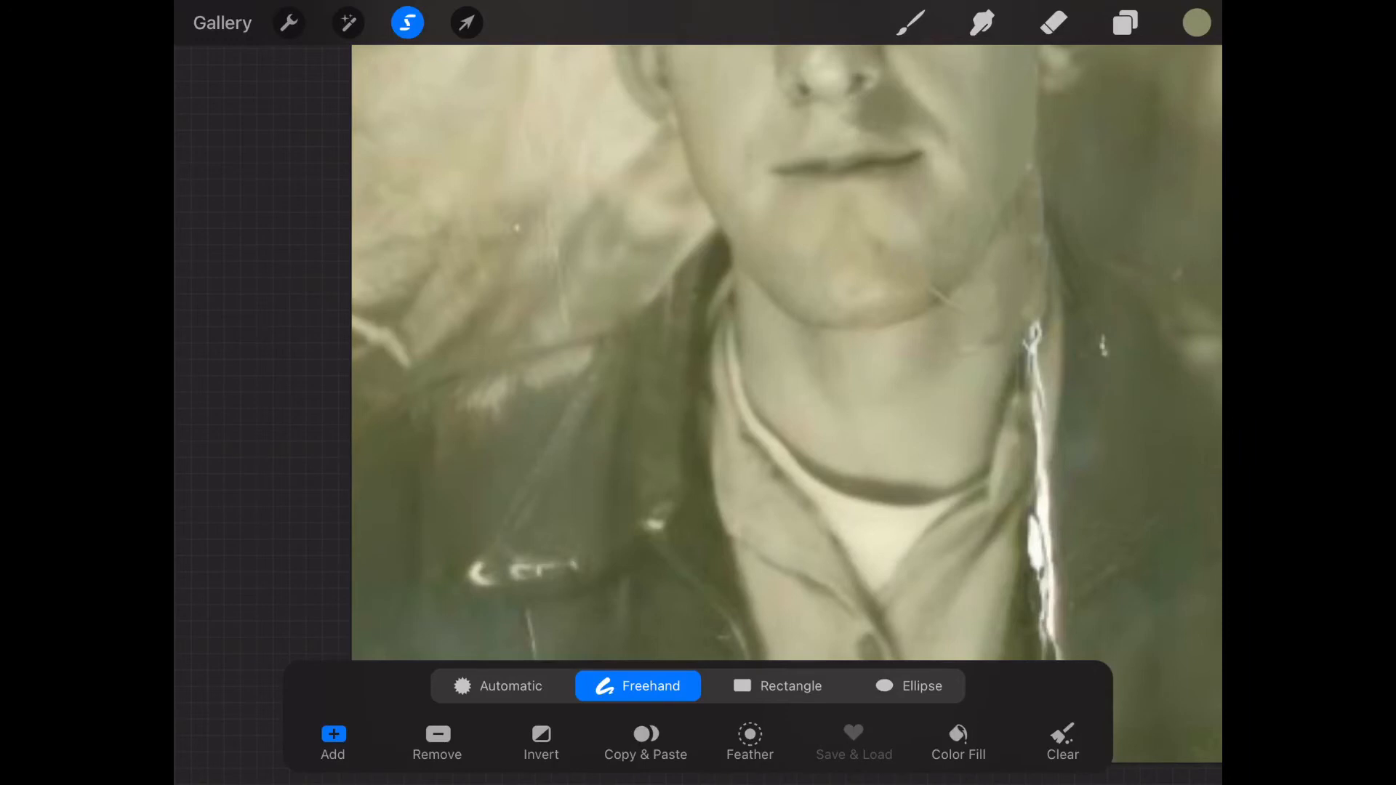
pyautogui.click(741, 614)
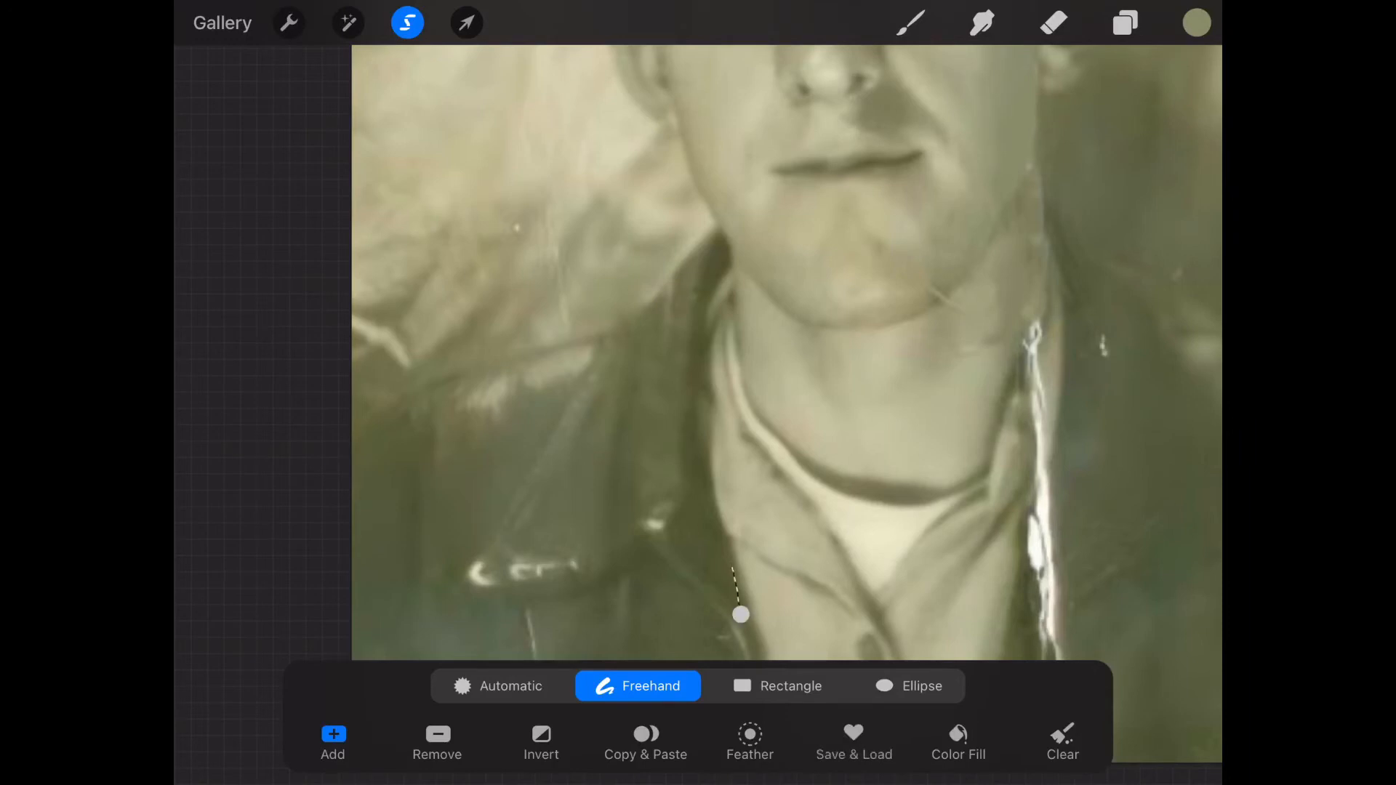
pyautogui.moveTo(742, 614); pyautogui.dragTo(695, 412)
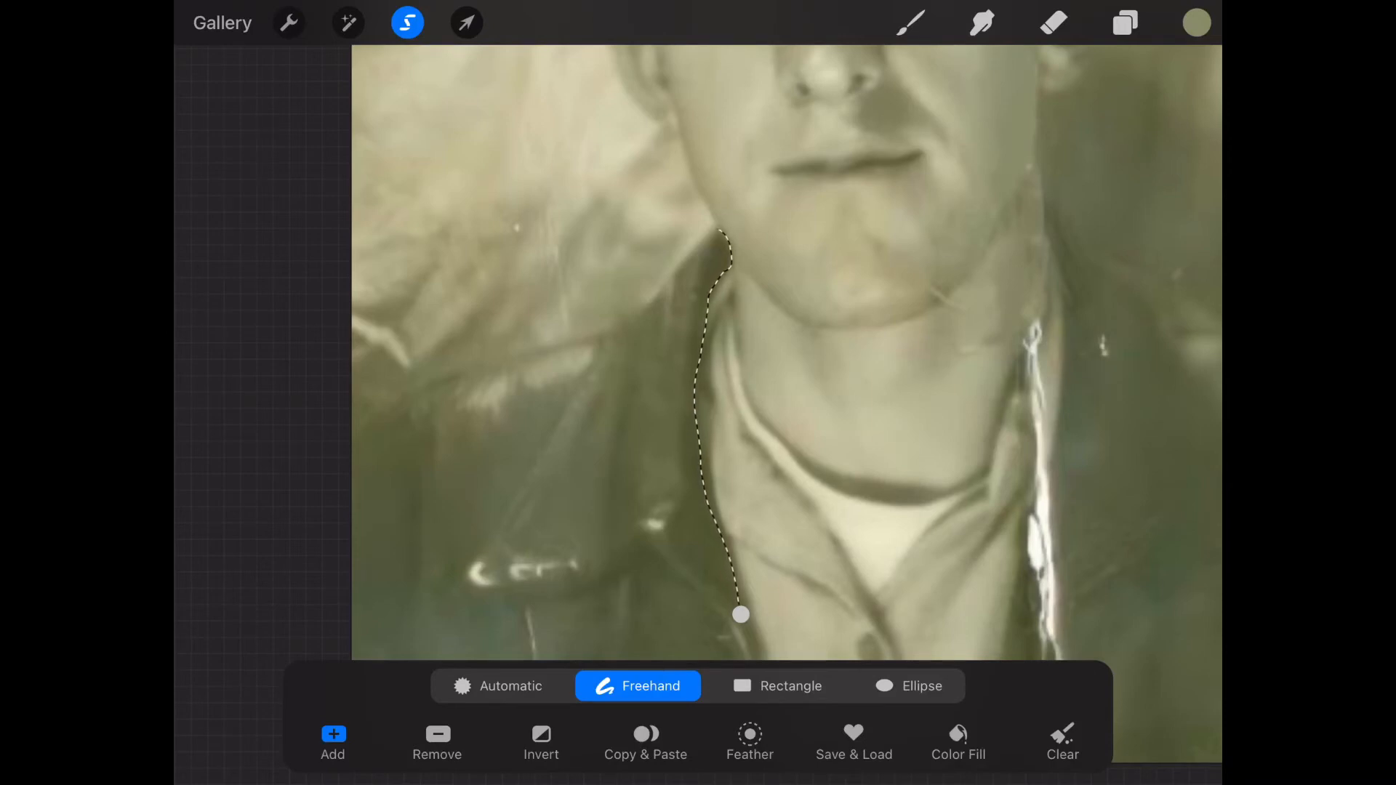
pyautogui.moveTo(721, 238); pyautogui.dragTo(649, 303)
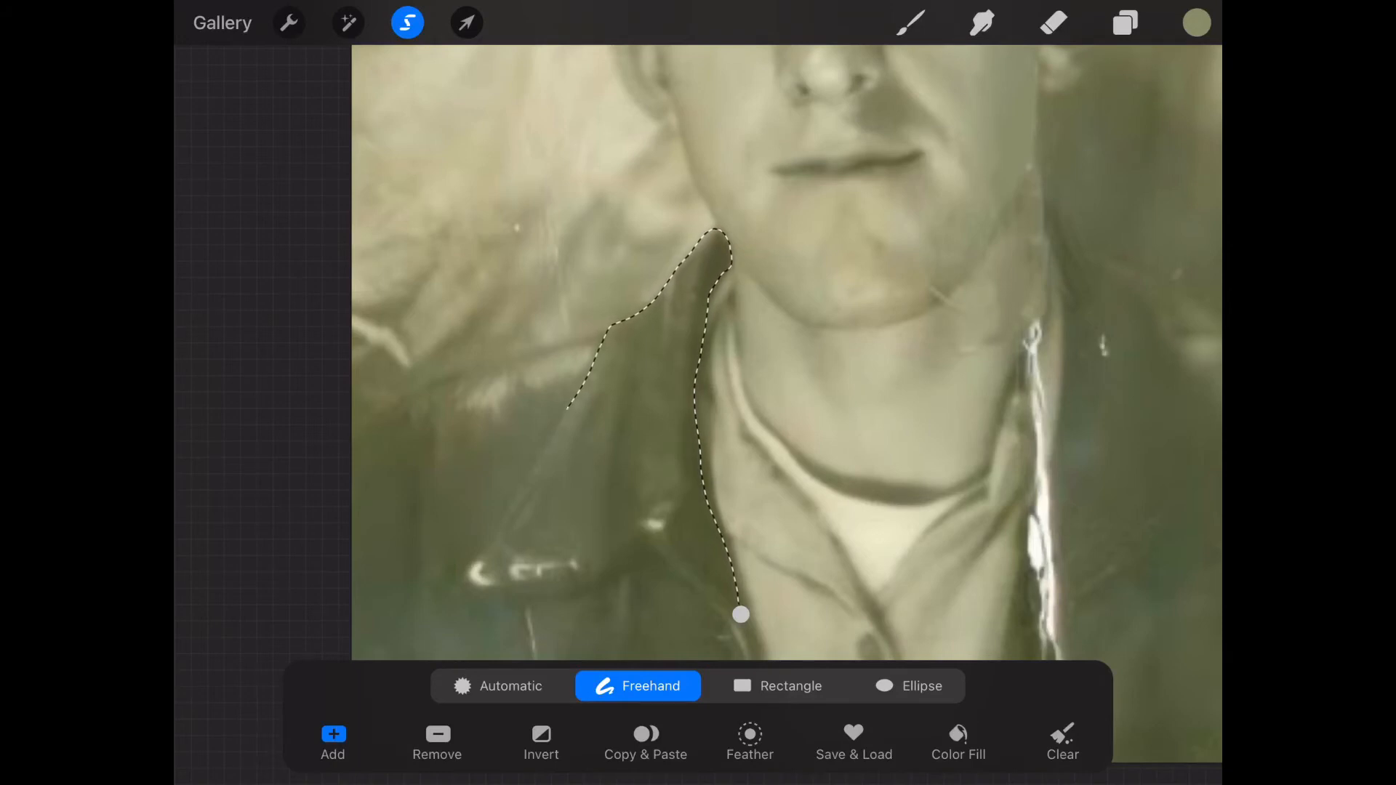
pyautogui.moveTo(570, 406); pyautogui.dragTo(454, 578)
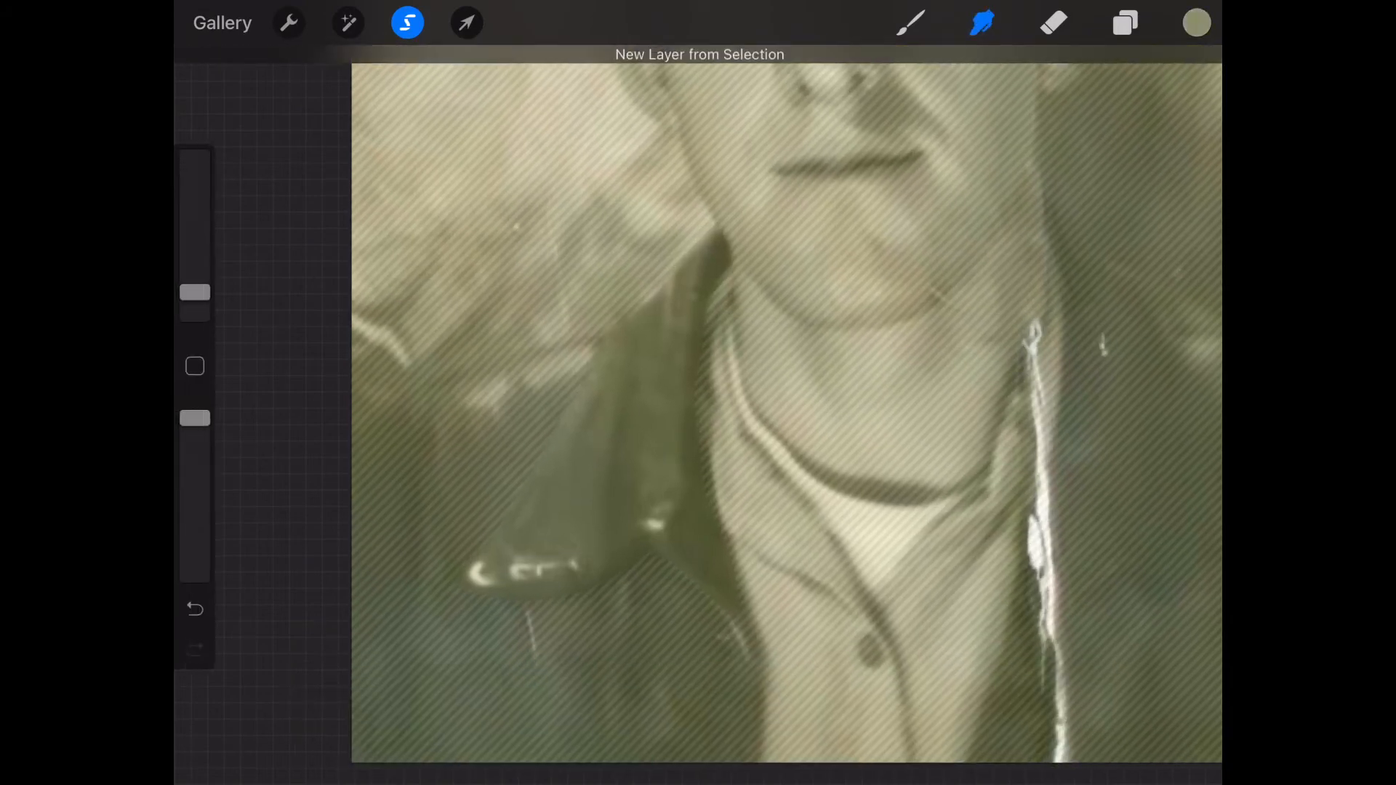
# Transform the copied collar, mirroring and positioning it over the right side of the jacket
pyautogui.click(467, 21)
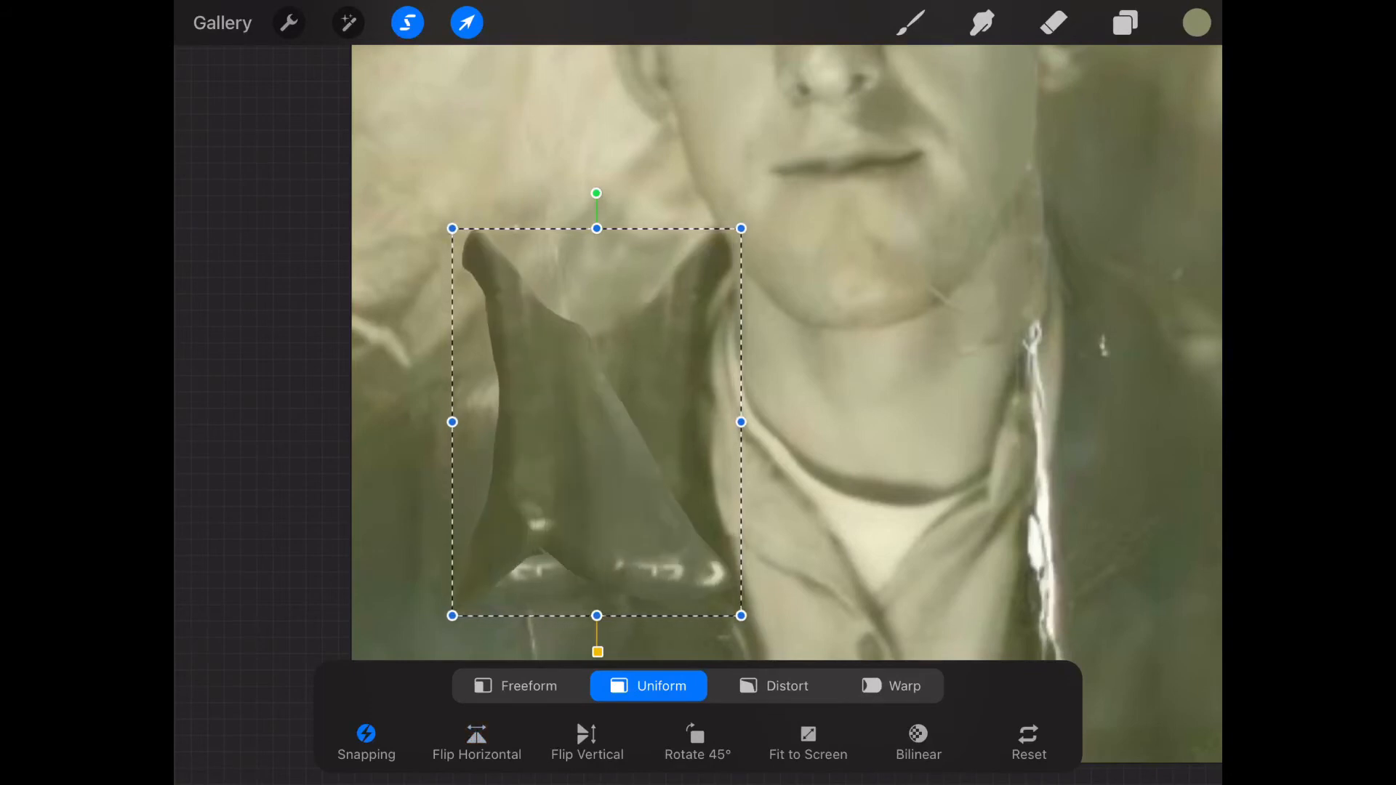
pyautogui.moveTo(596, 422); pyautogui.dragTo(1116, 437)
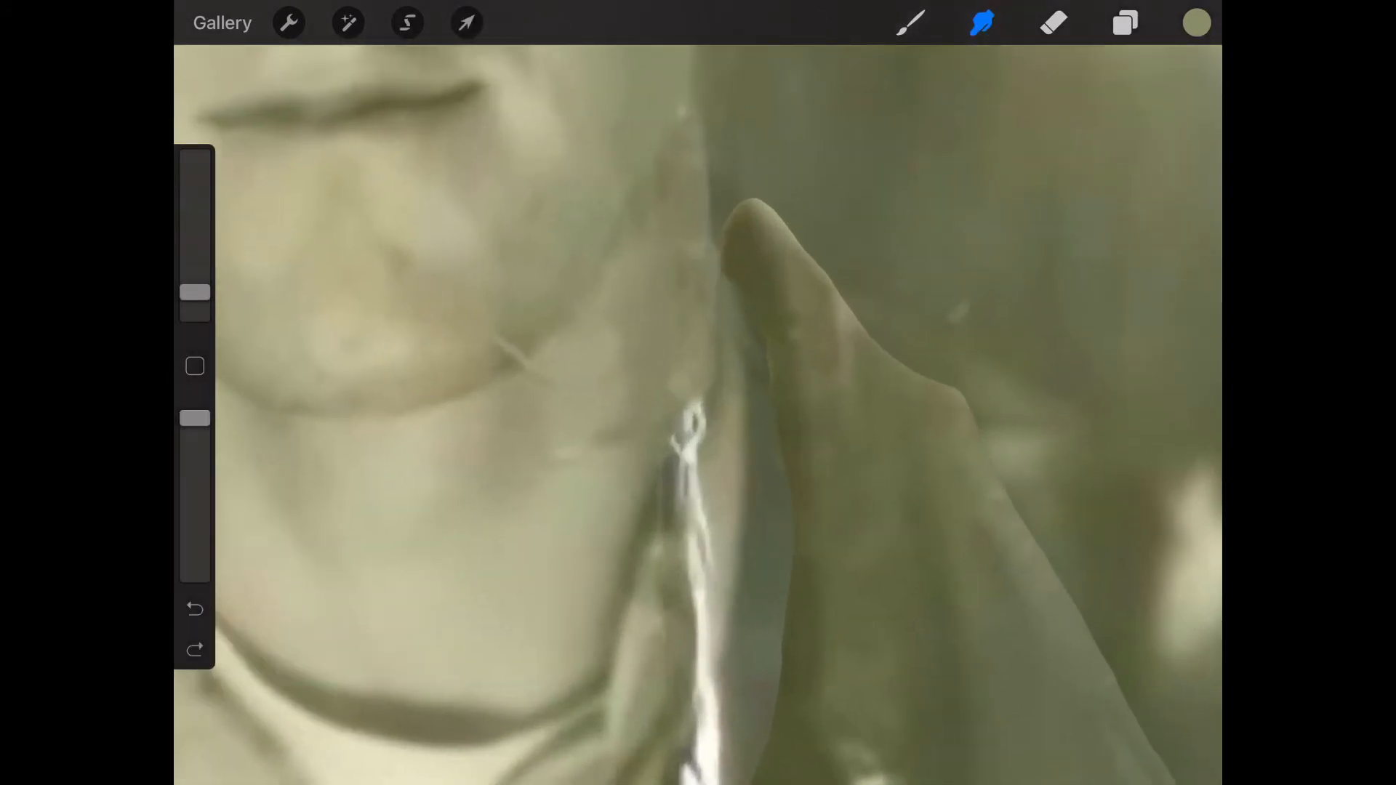
pyautogui.moveTo(195, 419); pyautogui.dragTo(195, 486)
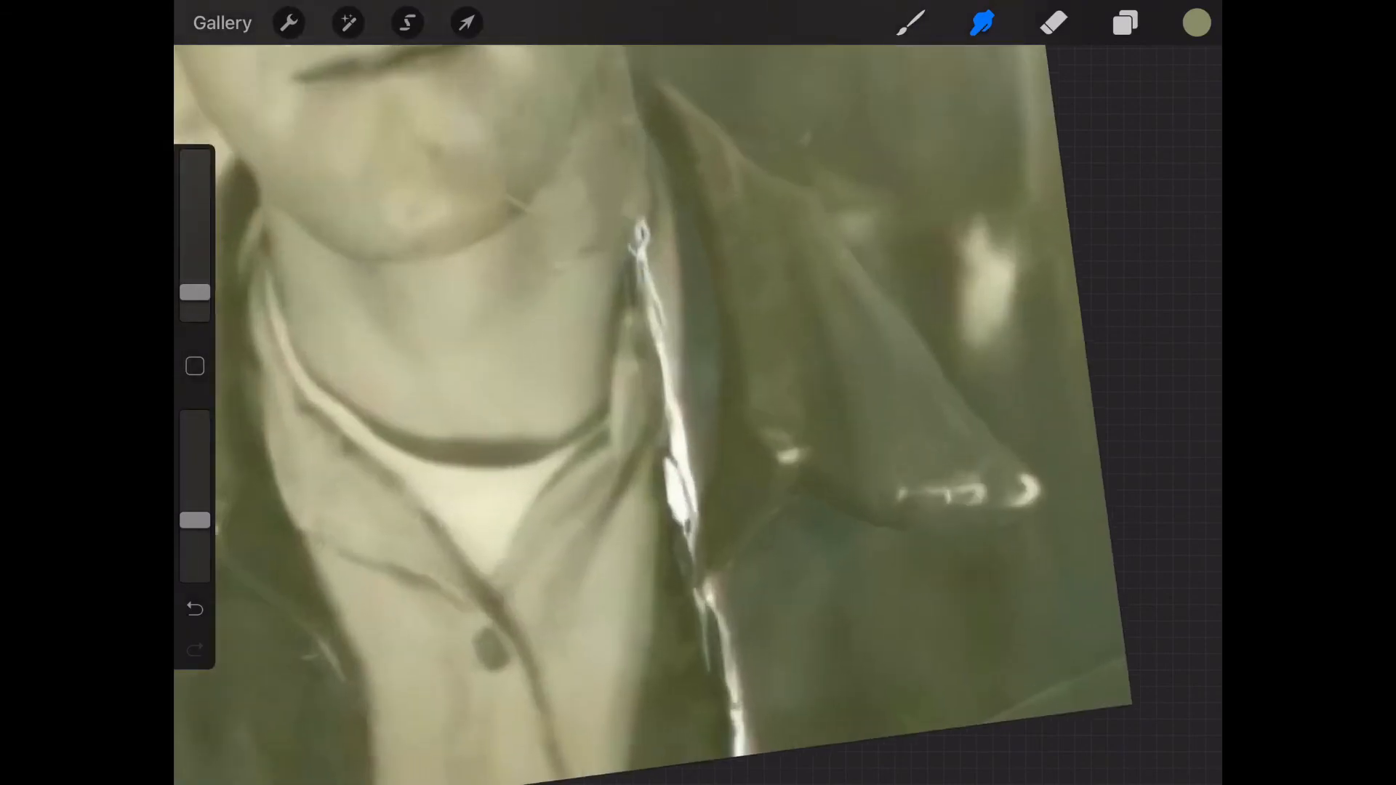
# Check the layers, then paint over the seam around the pasted right collar to blend it in
pyautogui.click(1124, 22)
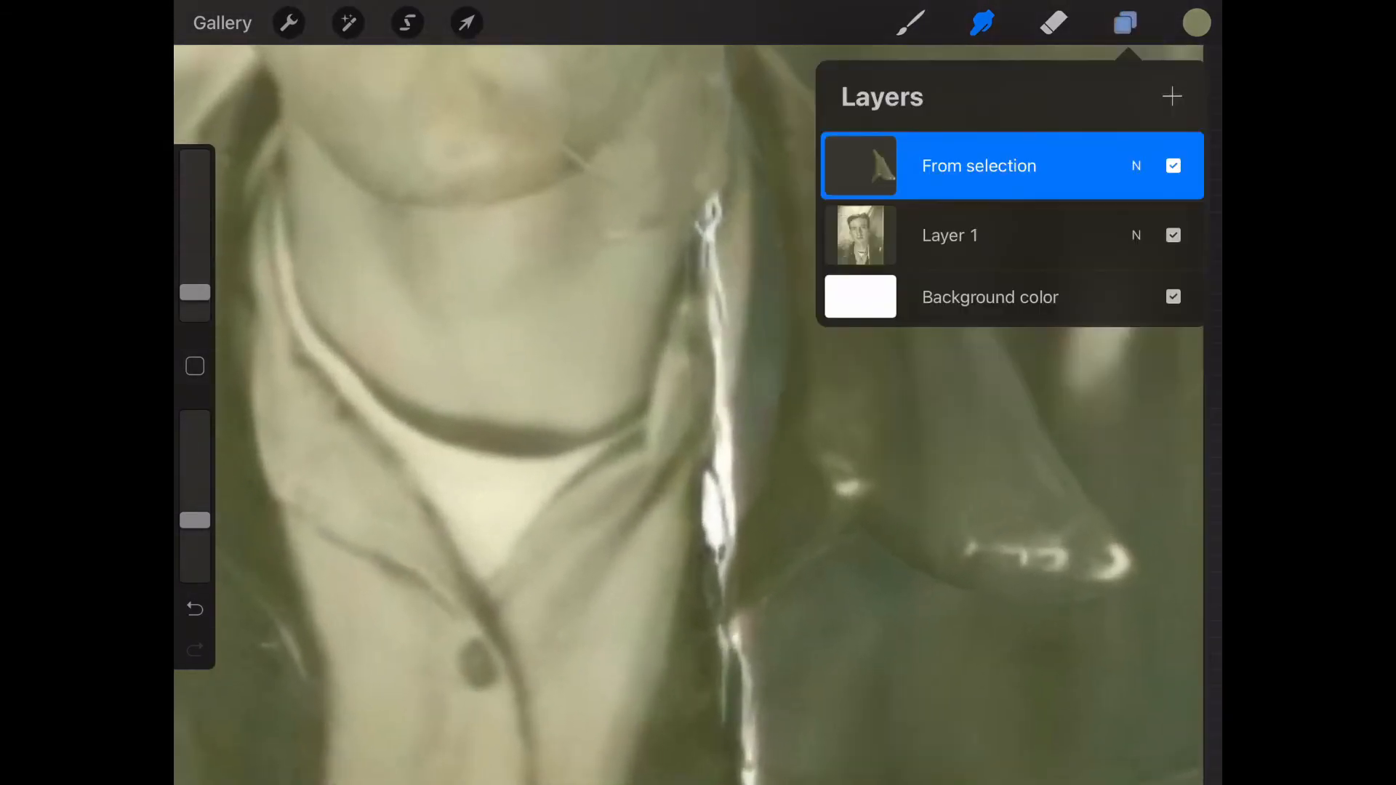
pyautogui.click(1124, 22)
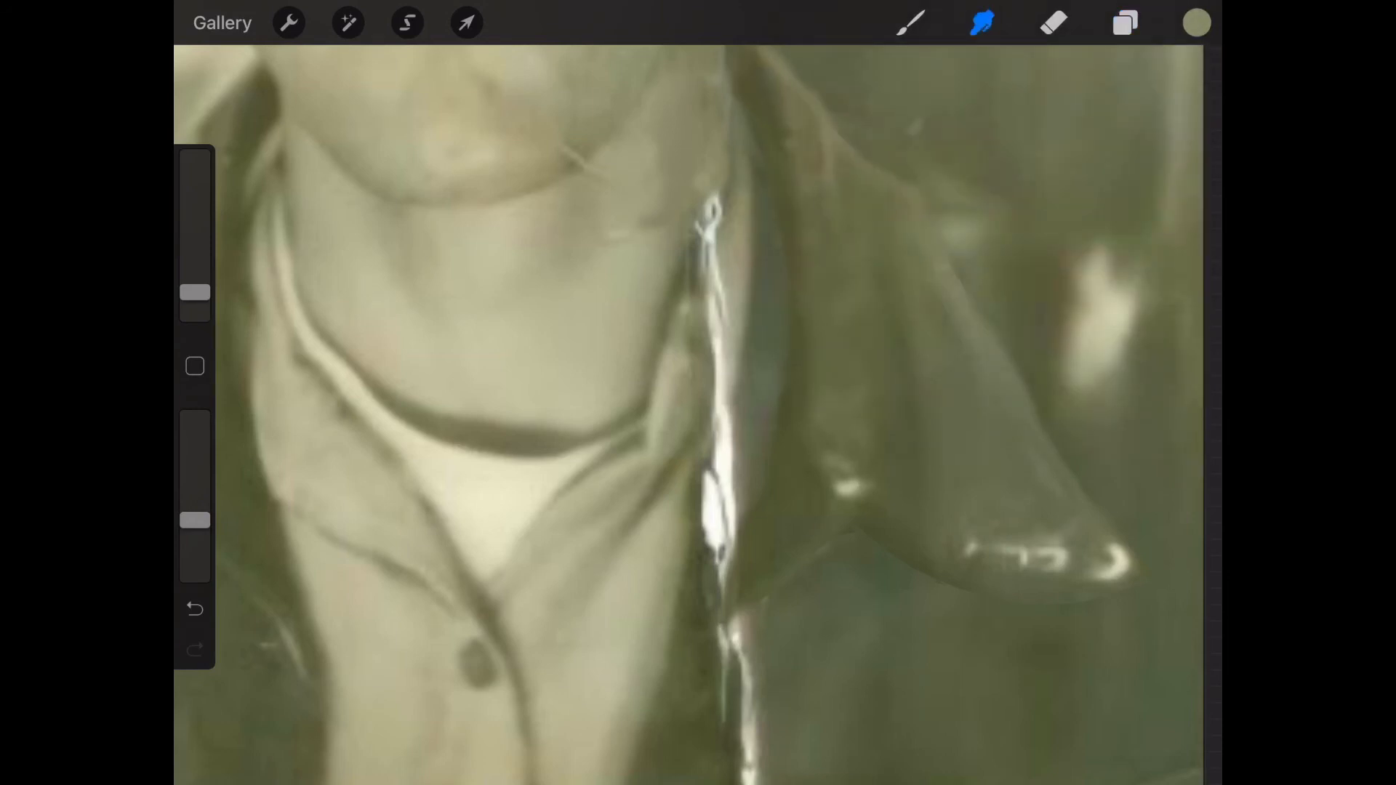
pyautogui.click(347, 22)
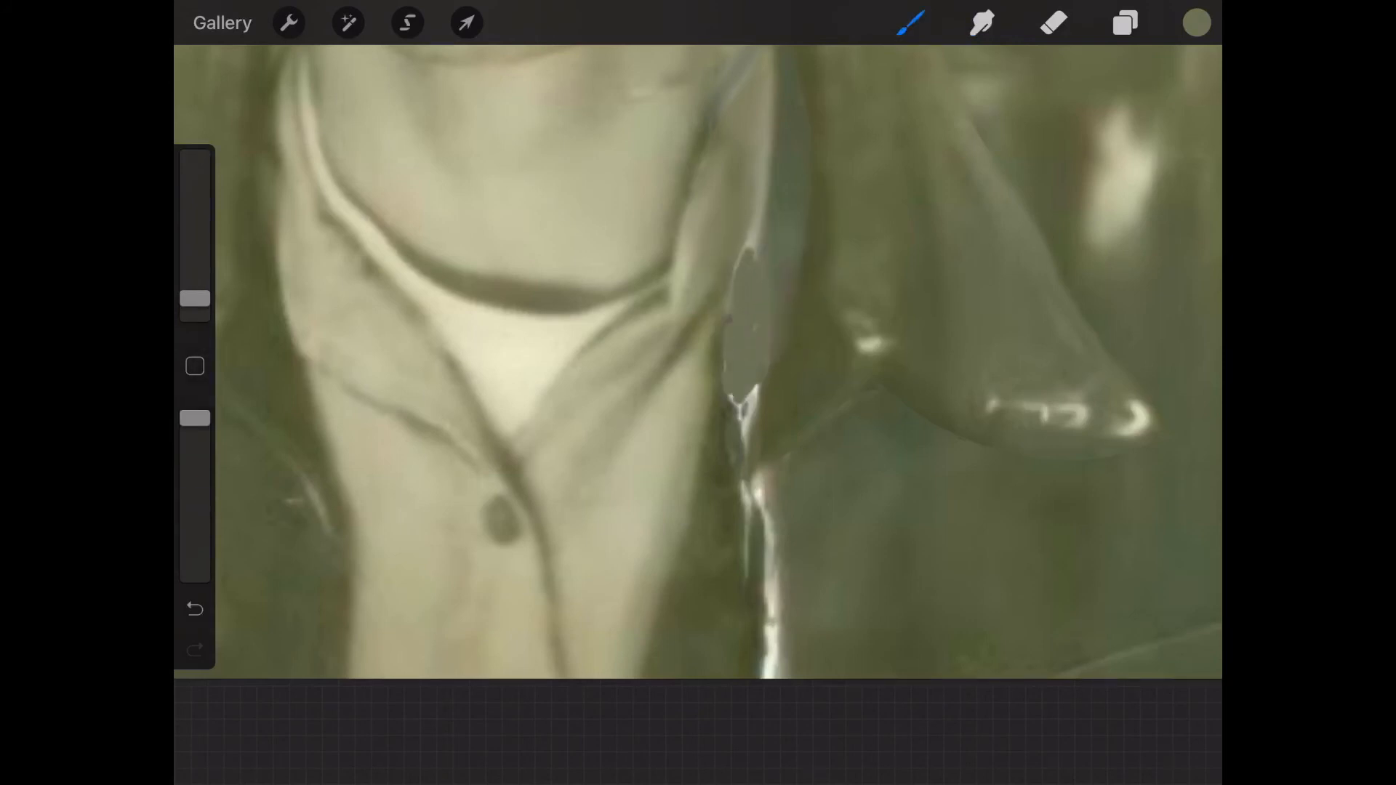
pyautogui.click(982, 22)
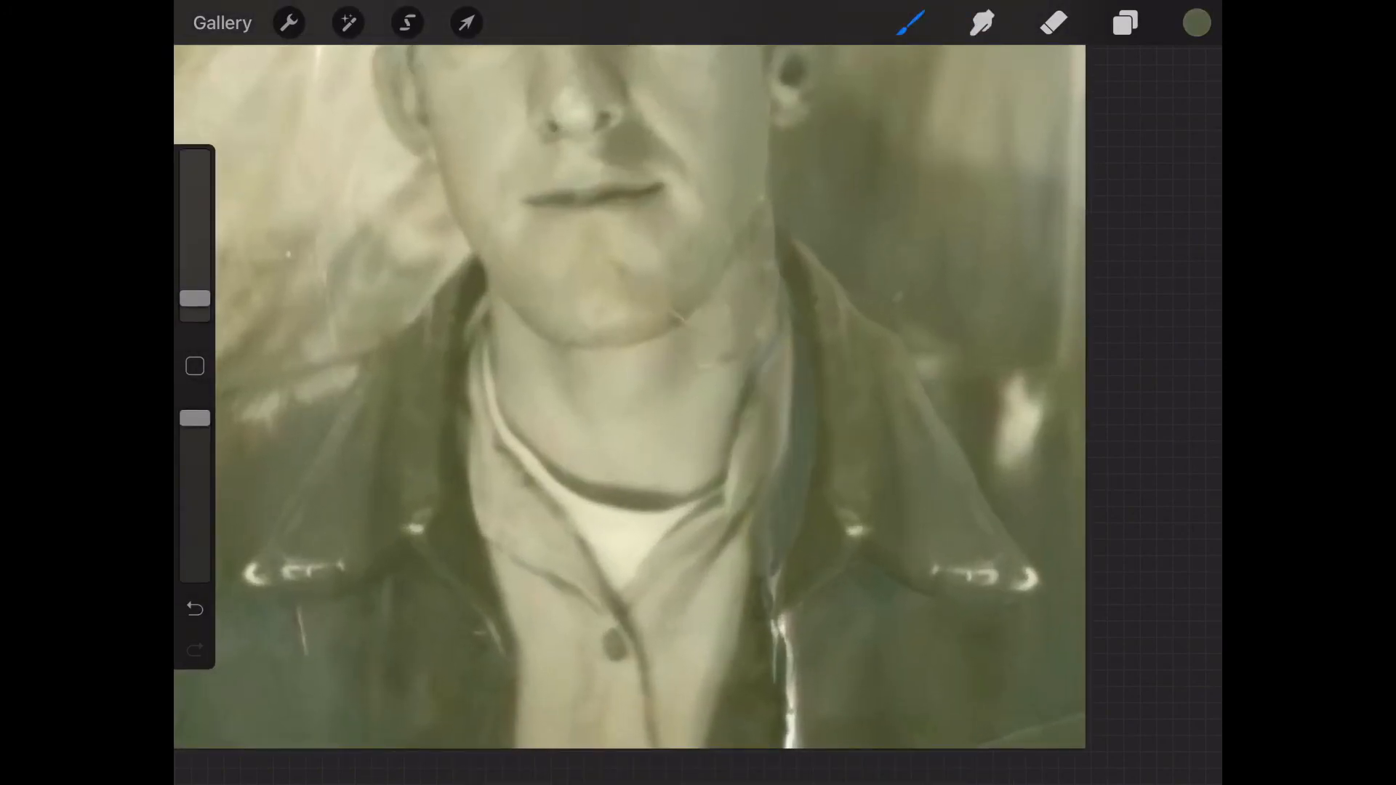
# Alternate brushing and smudging to smooth the collar seam and the crease's lower run into the jacket
pyautogui.click(982, 22)
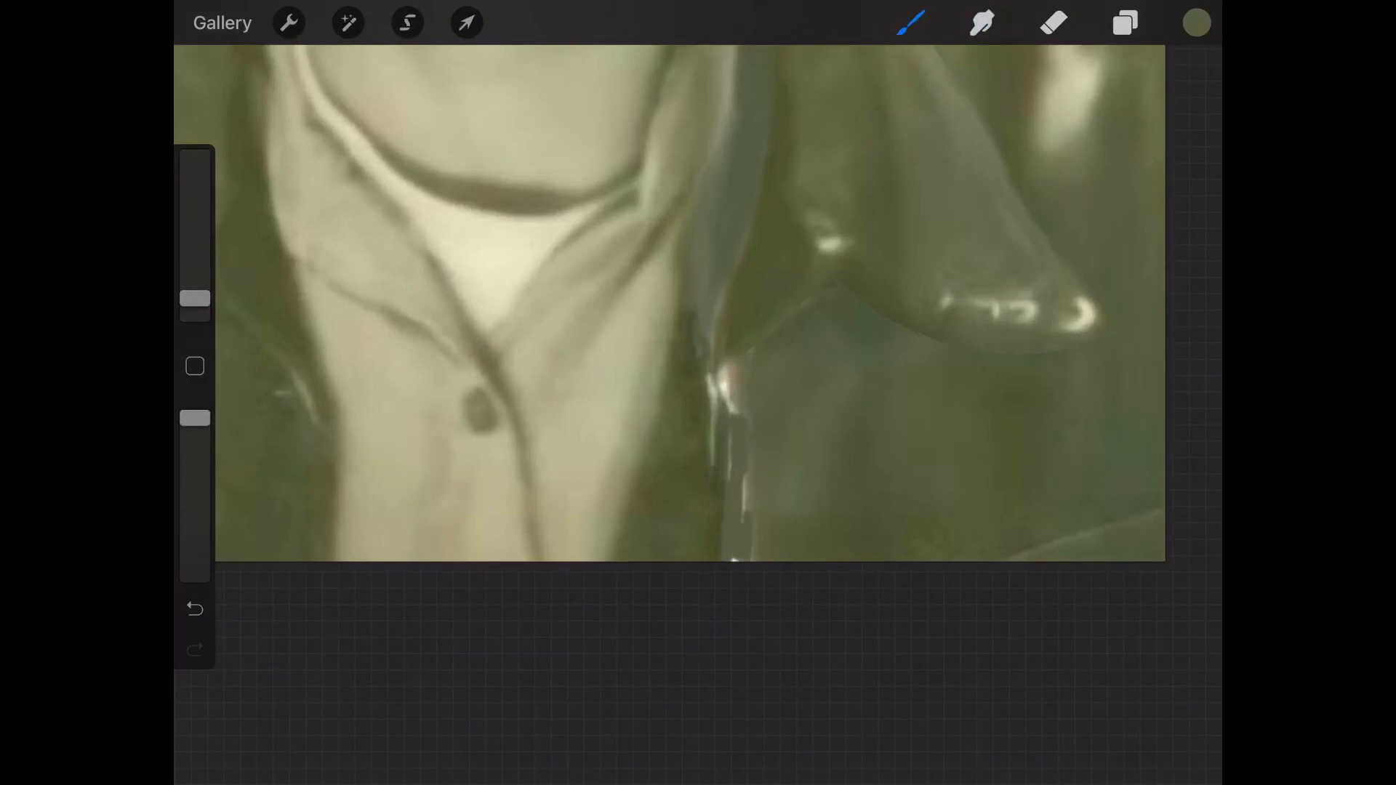
pyautogui.click(982, 22)
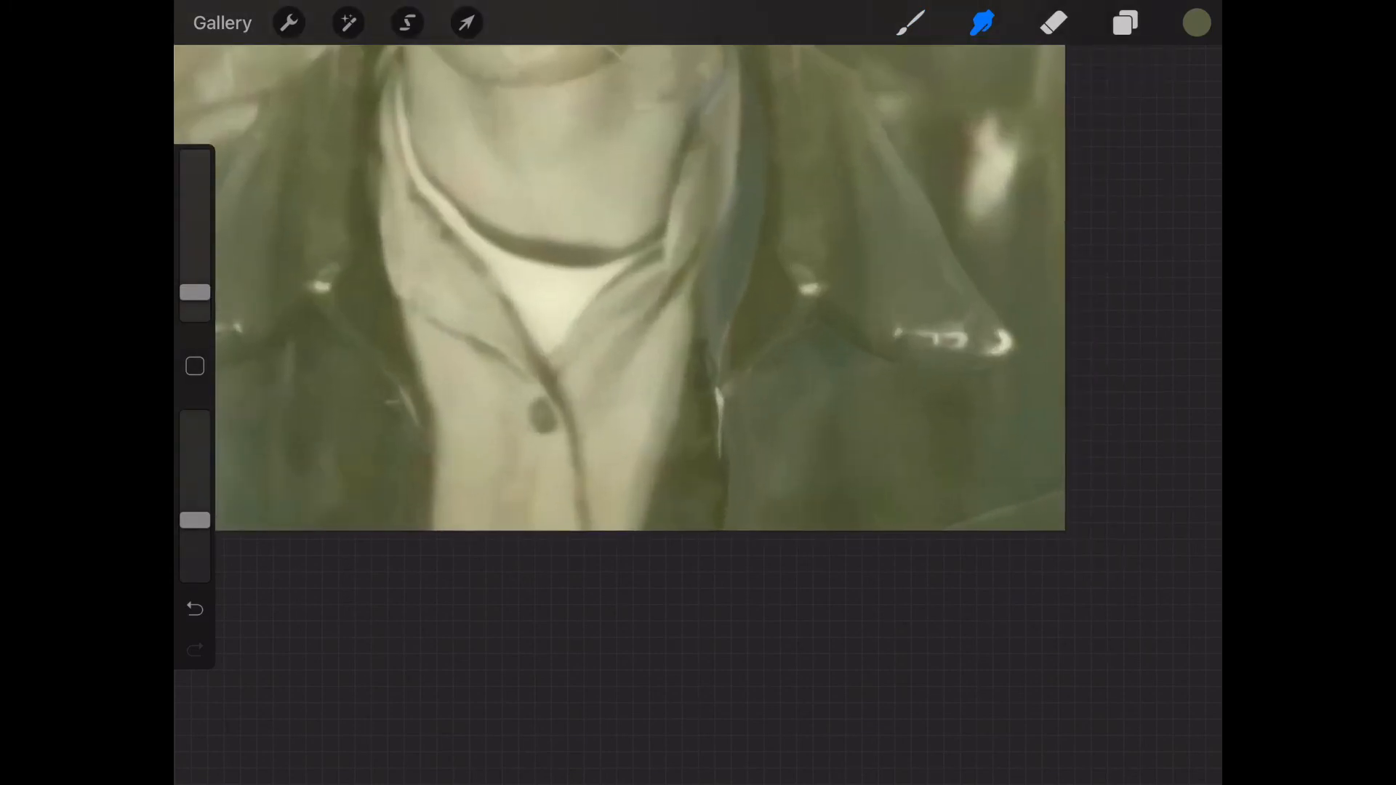
pyautogui.click(911, 21)
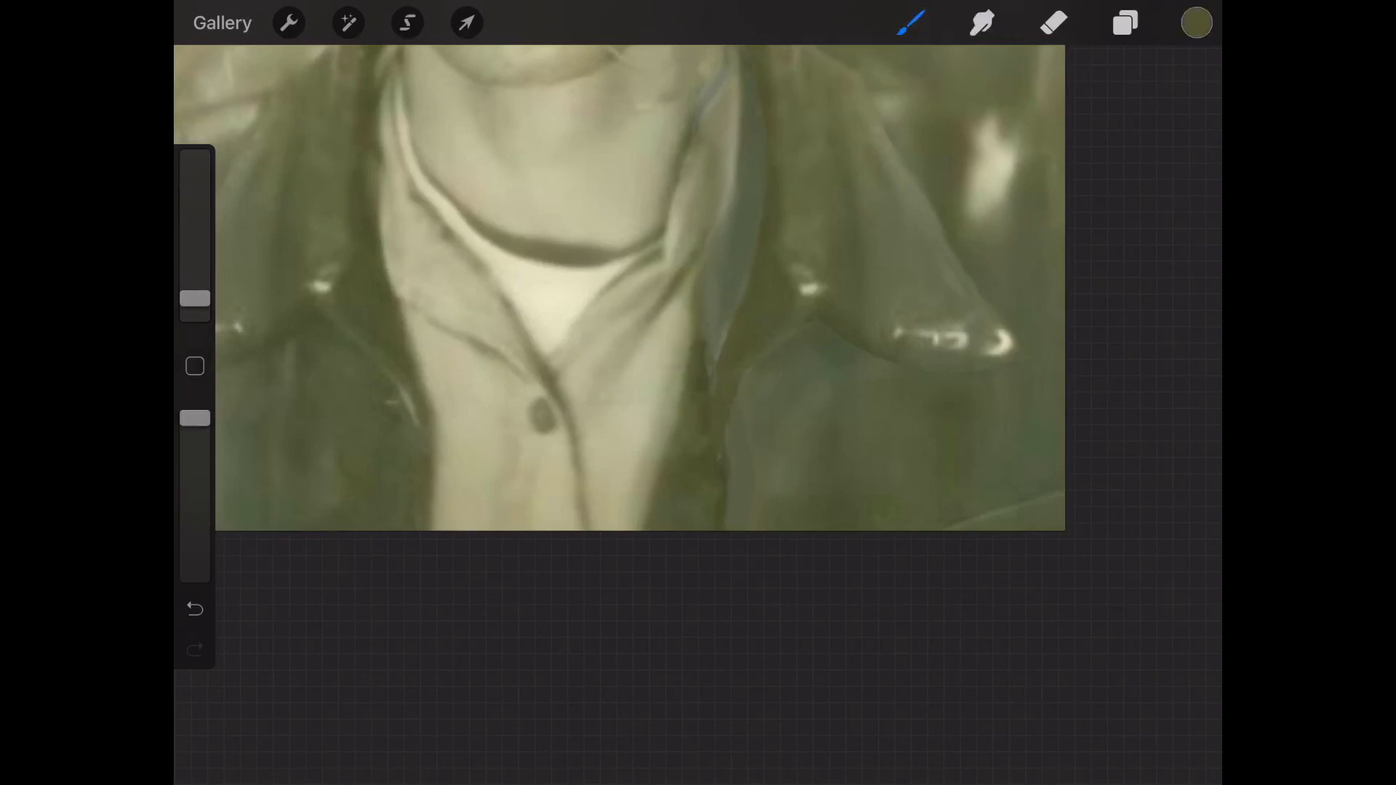
pyautogui.click(982, 22)
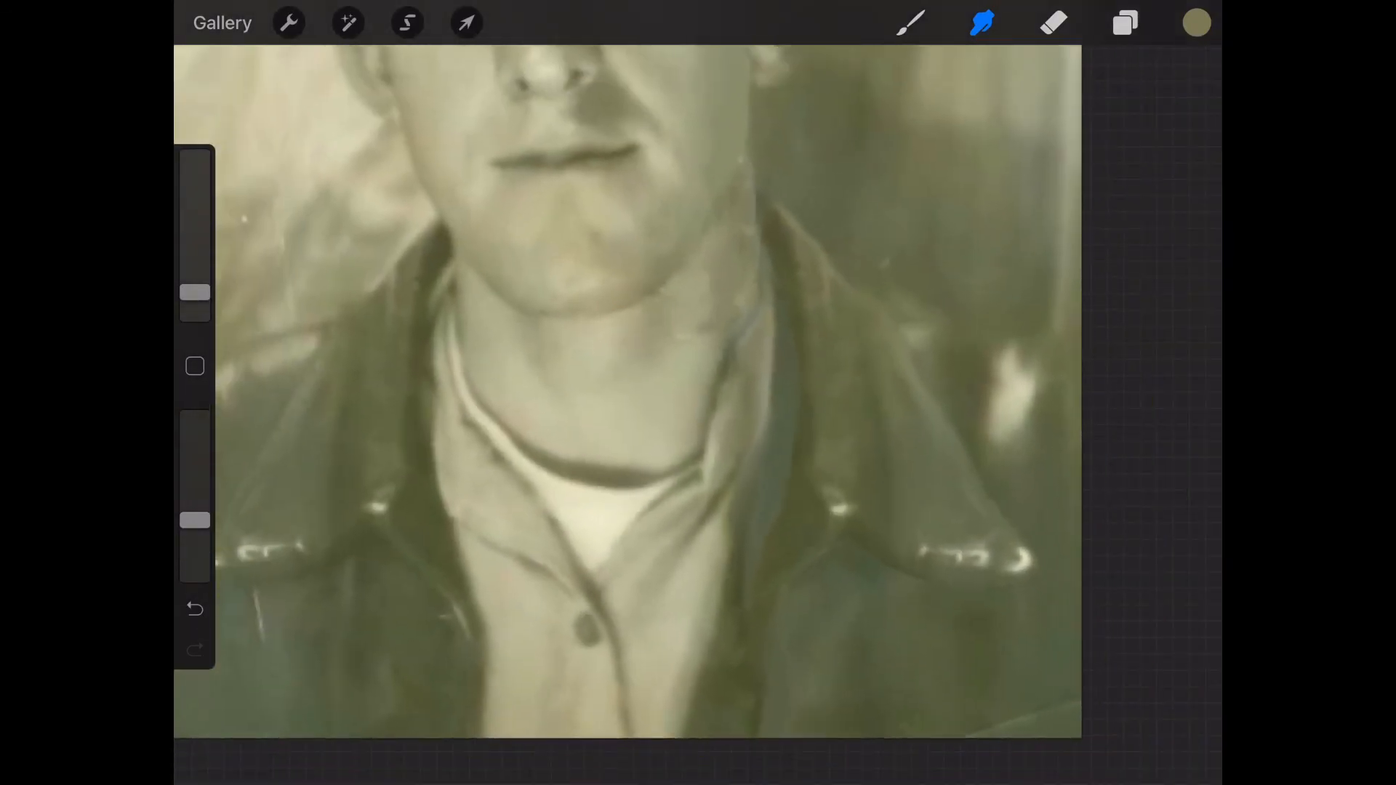
pyautogui.click(911, 21)
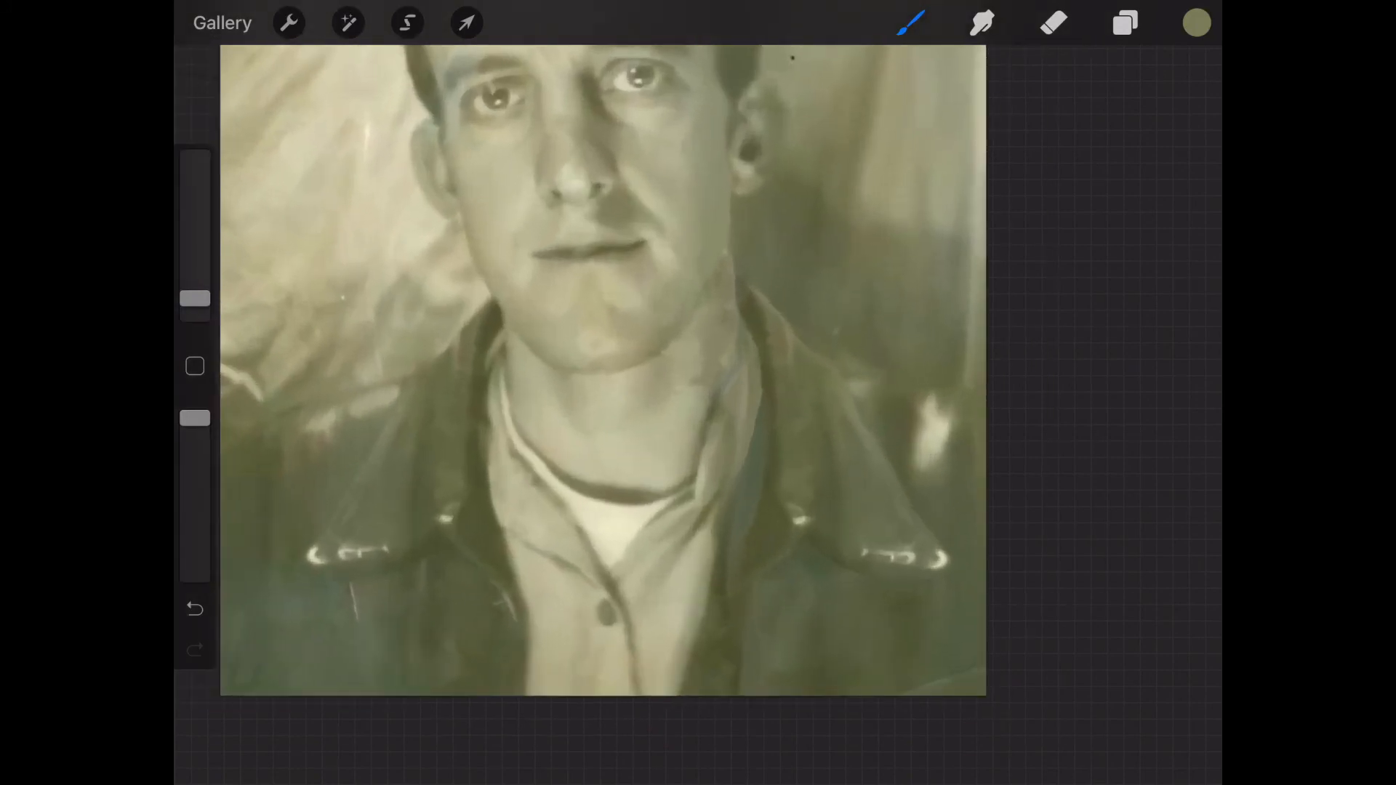
pyautogui.click(982, 21)
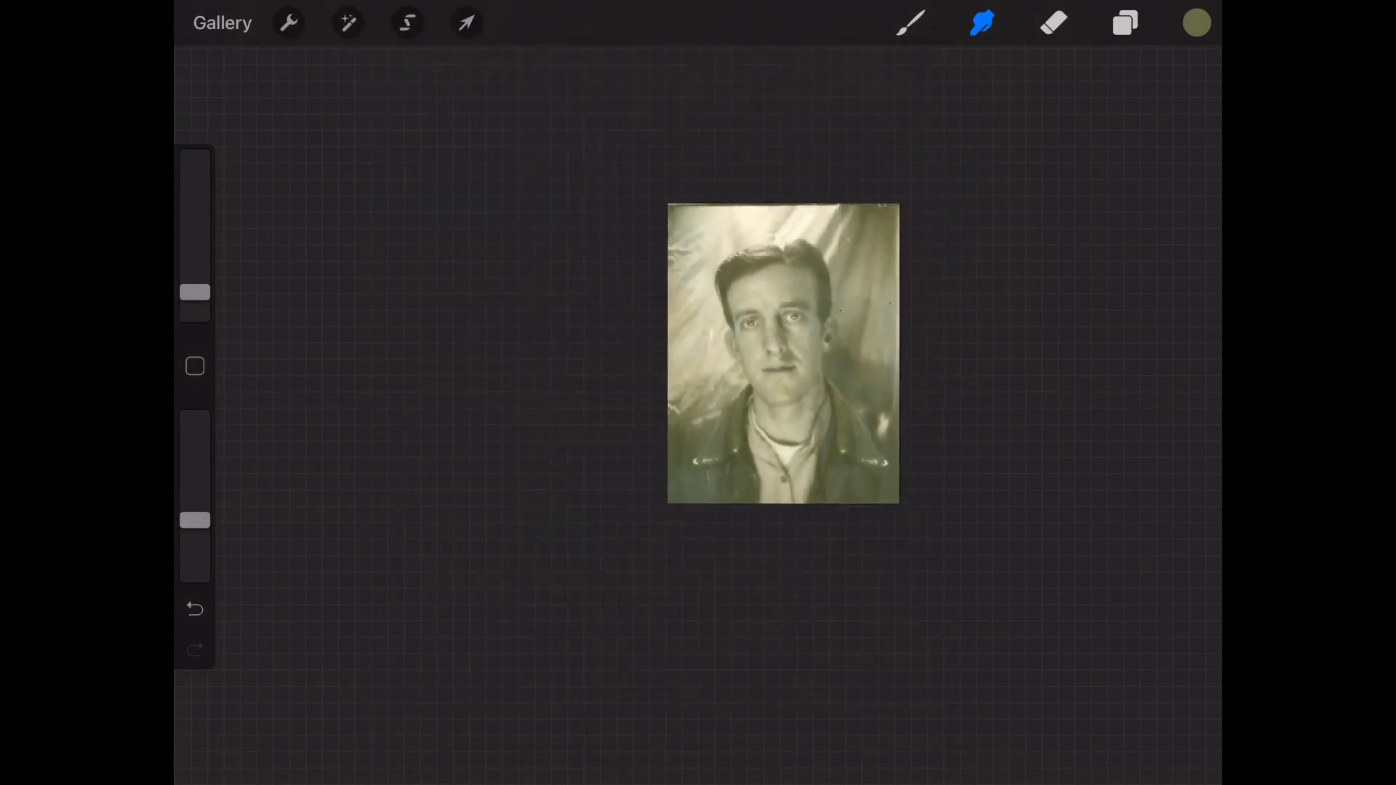
# Zoom in and dab the brush over stray dark specks in the portrait's background
pyautogui.moveTo(784, 352); pyautogui.dragTo(756, 352)
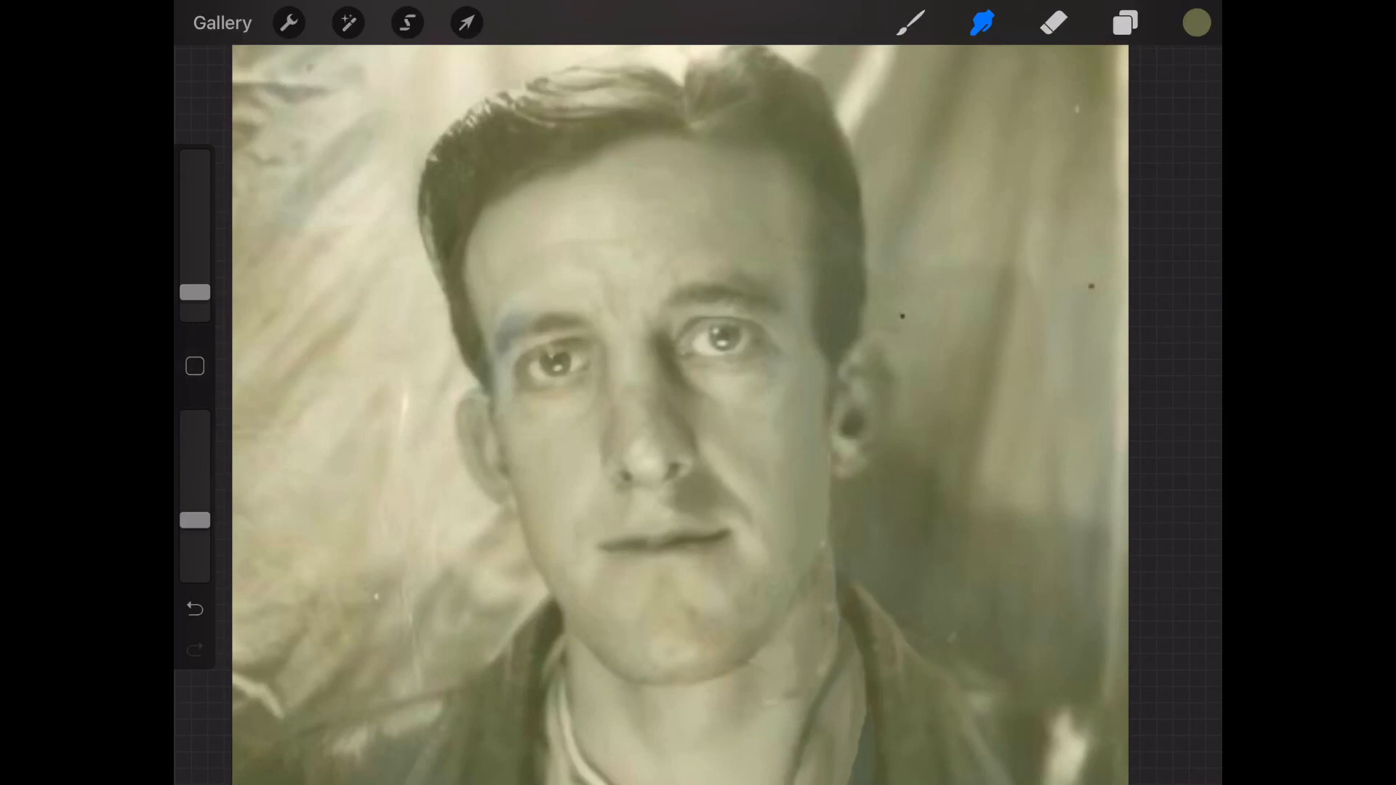
pyautogui.click(911, 22)
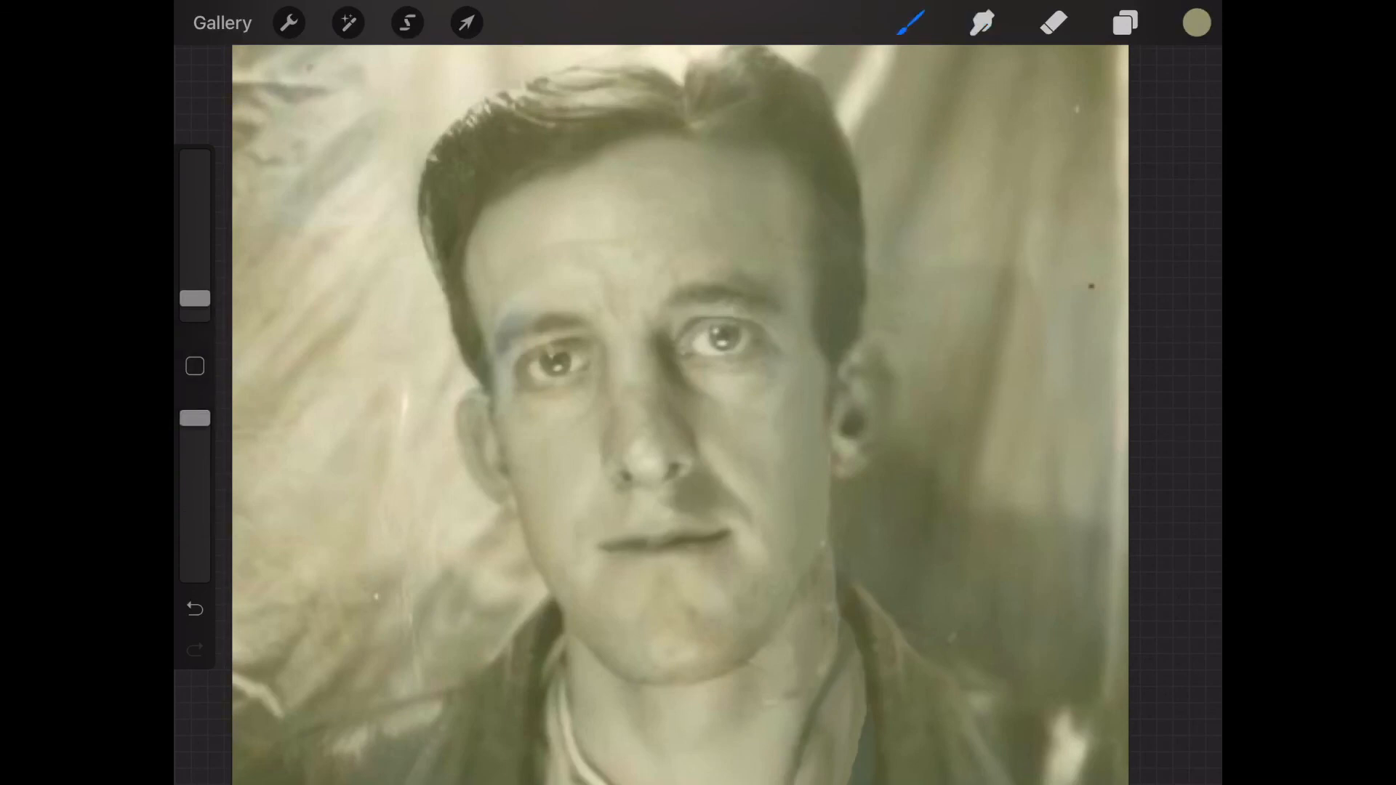
pyautogui.click(982, 22)
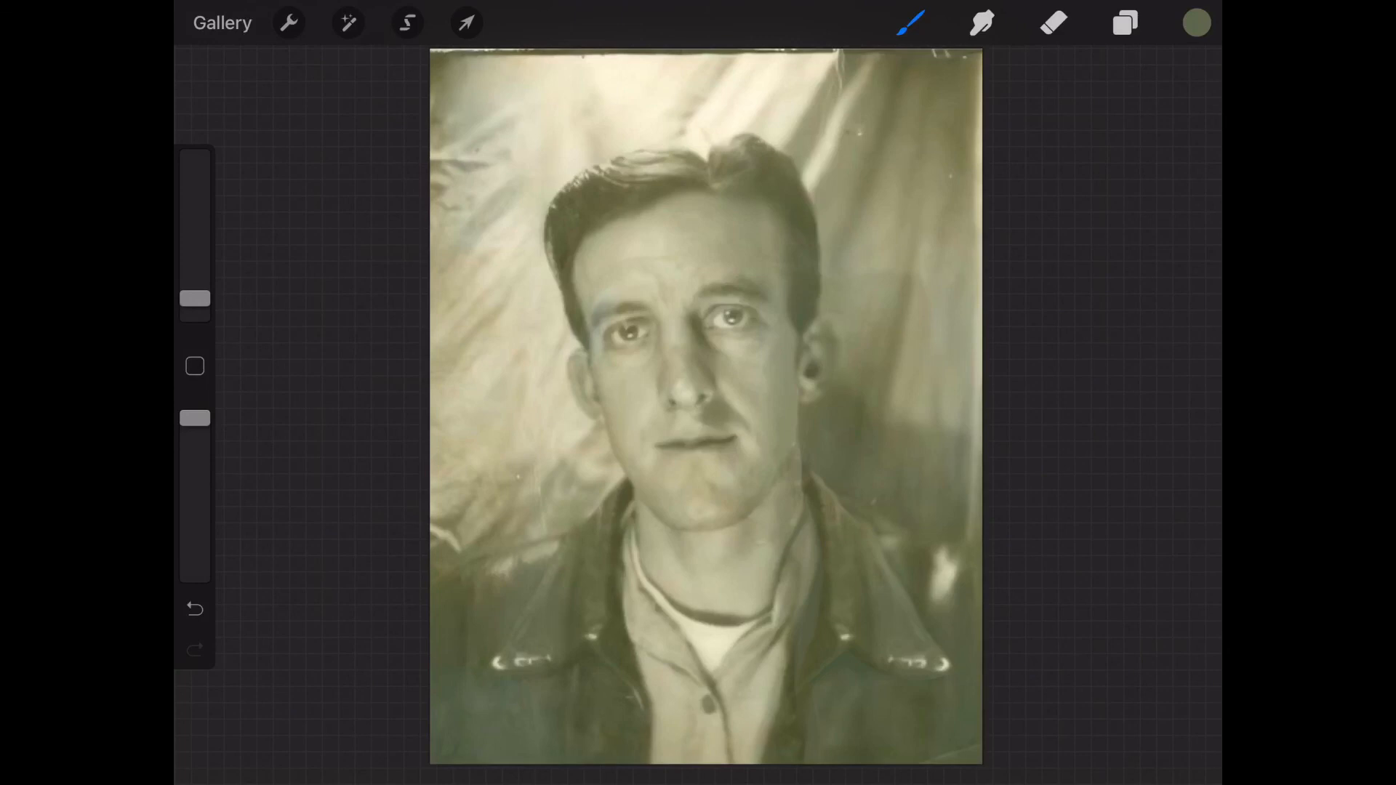
# Flatten the retouched portrait layers into a single Layer 1 above the background colour
pyautogui.click(1124, 21)
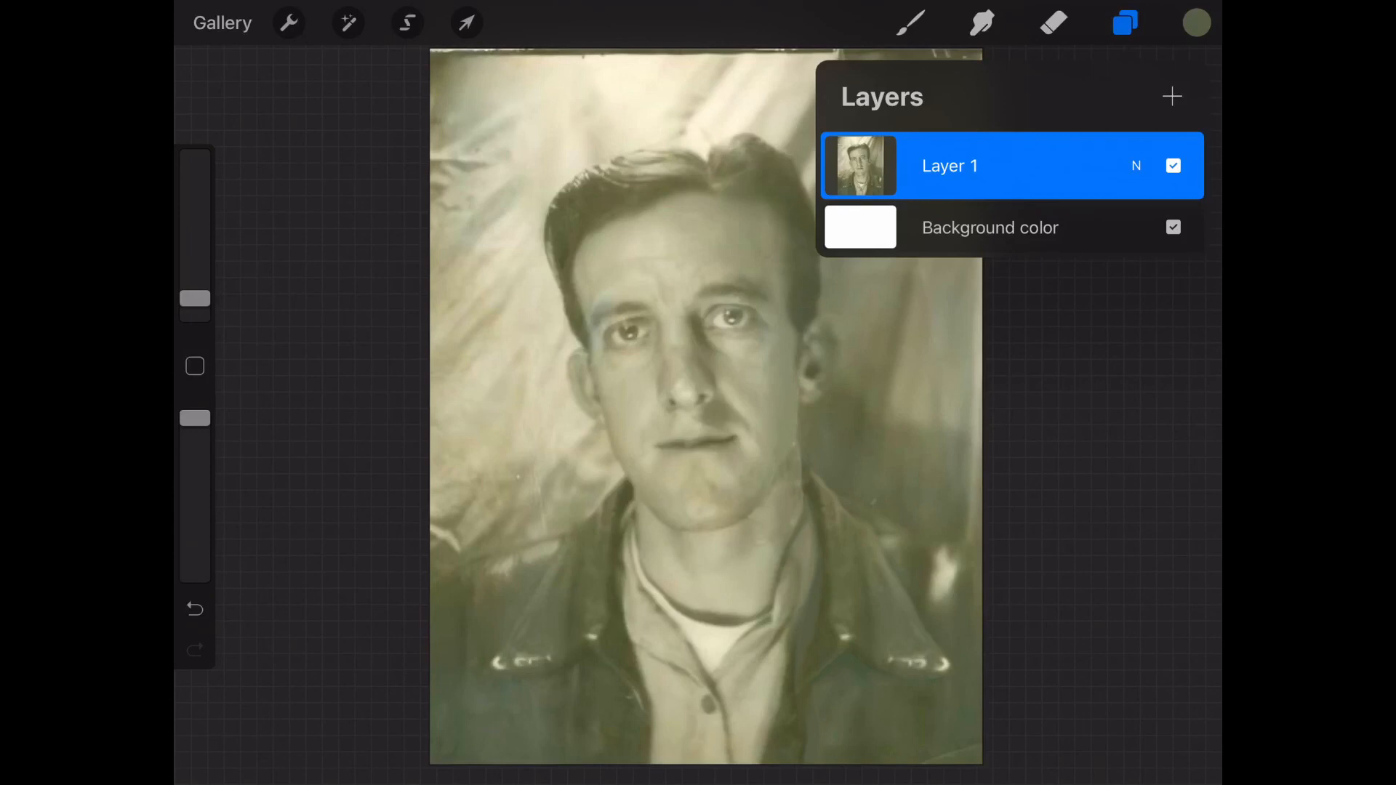
pyautogui.click(1124, 22)
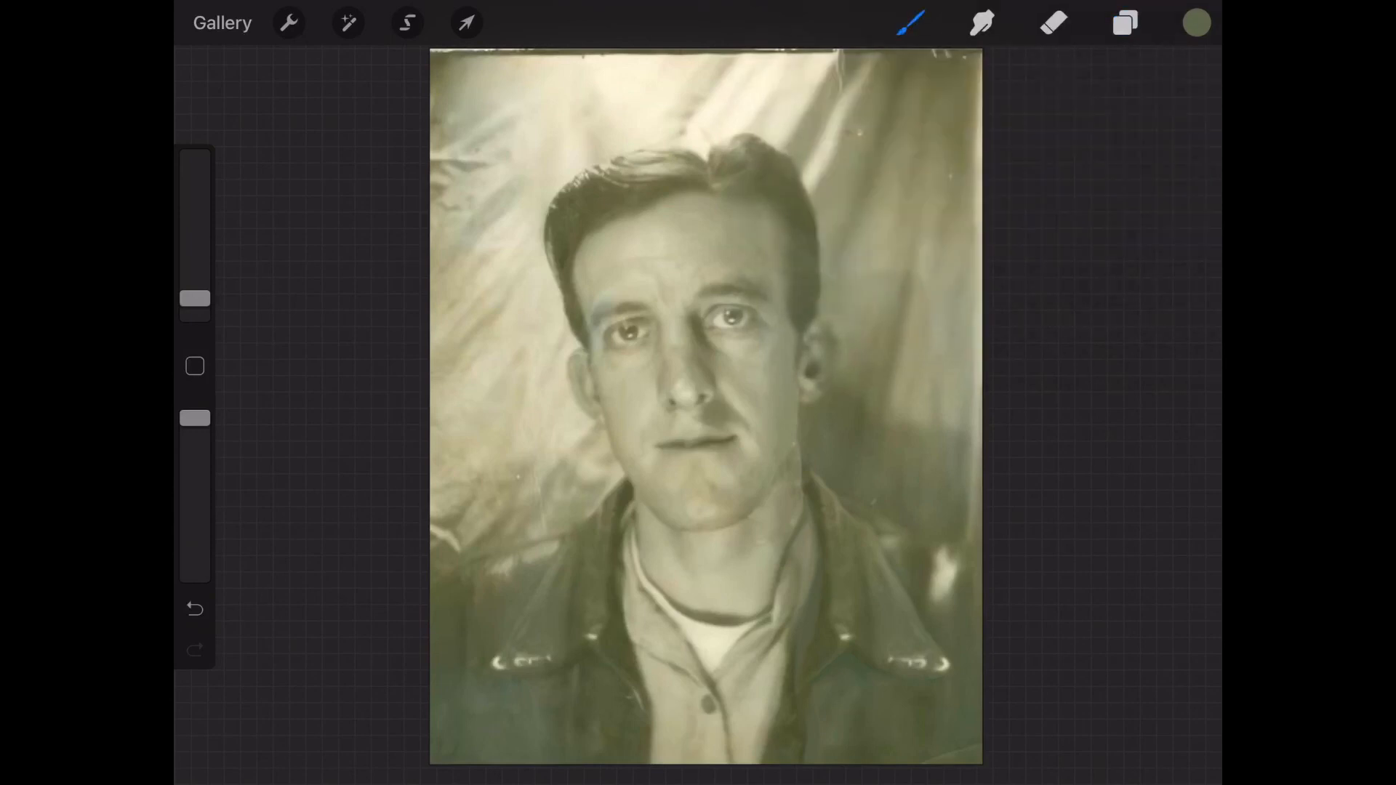
pyautogui.click(1124, 21)
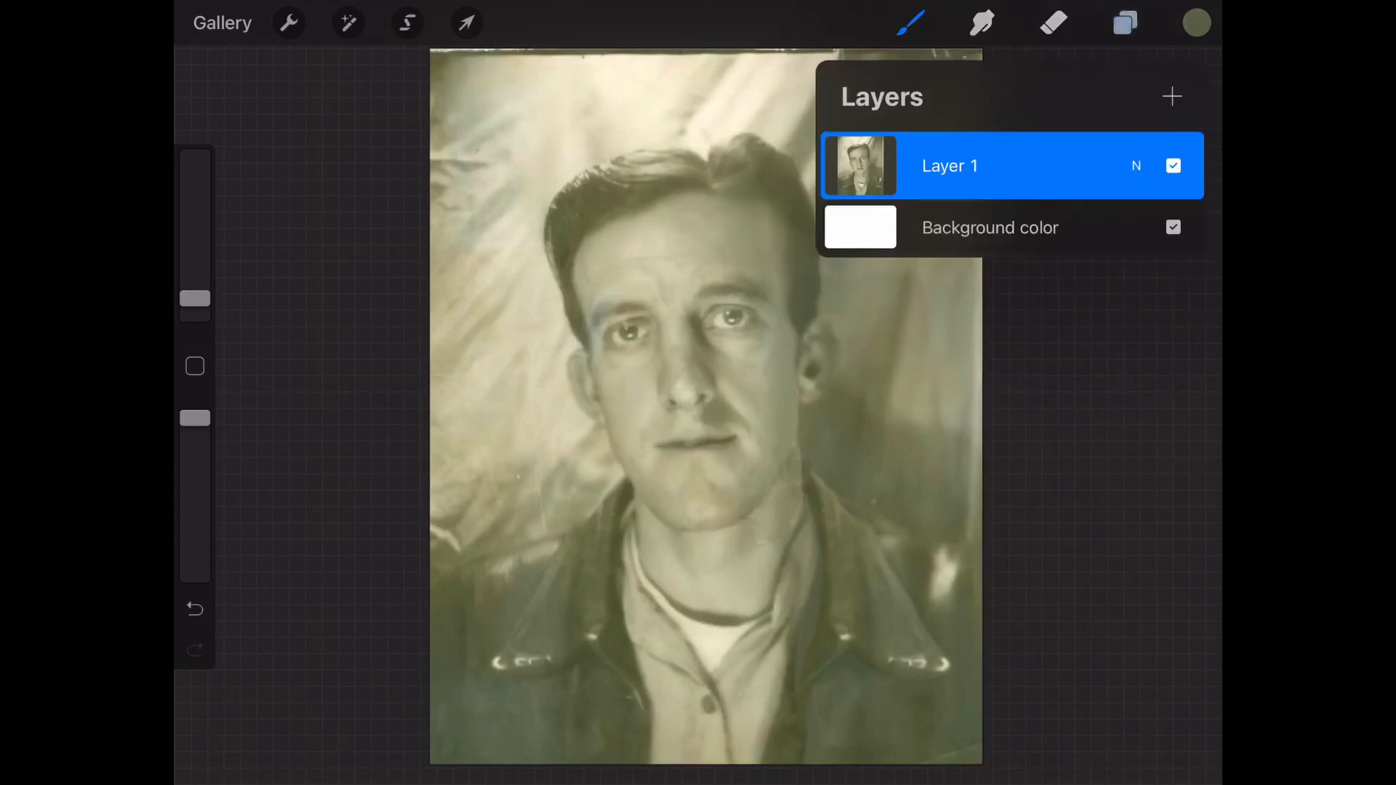